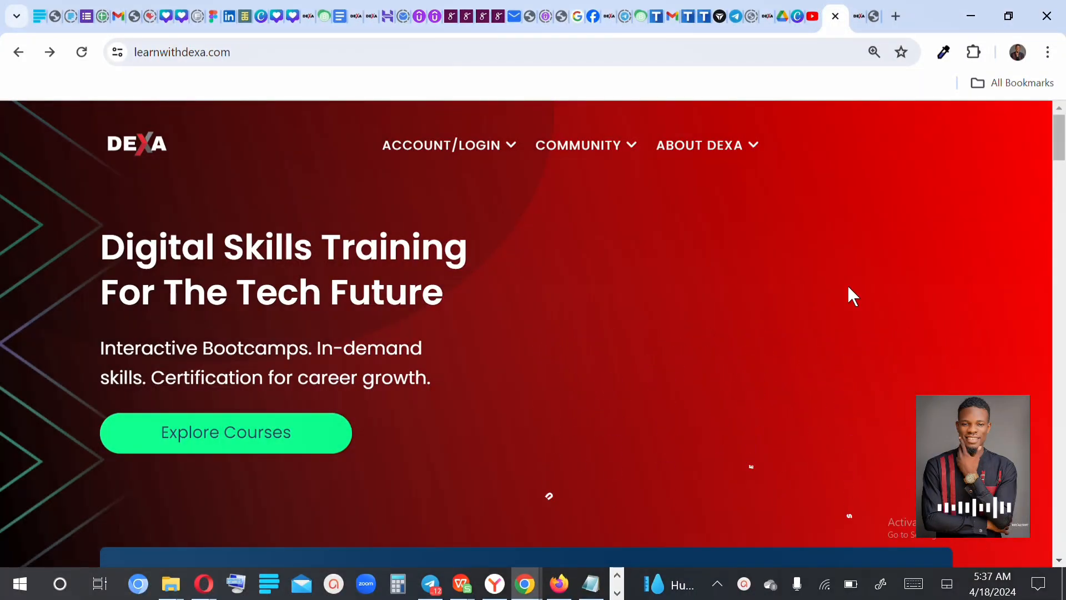
{"action": "mouse_move", "coordinate": [1050, 153]}
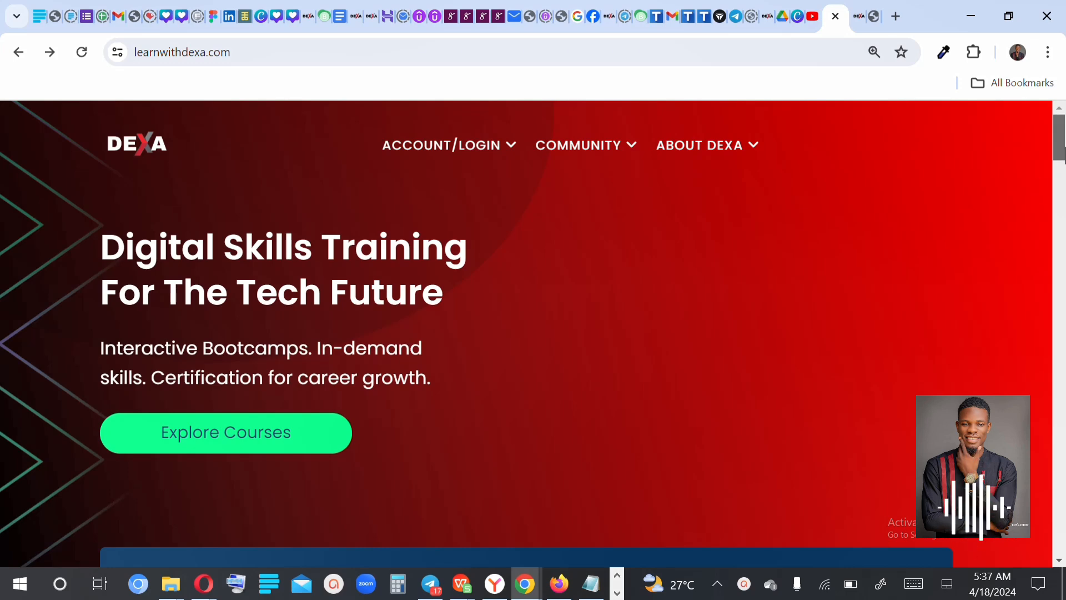
Step: Browse the Virtual Assistant Professional Certification Course page with its ₦40,000 price and course inclusions
{"action": "scroll", "scroll_direction": "down", "scroll_amount": 3}
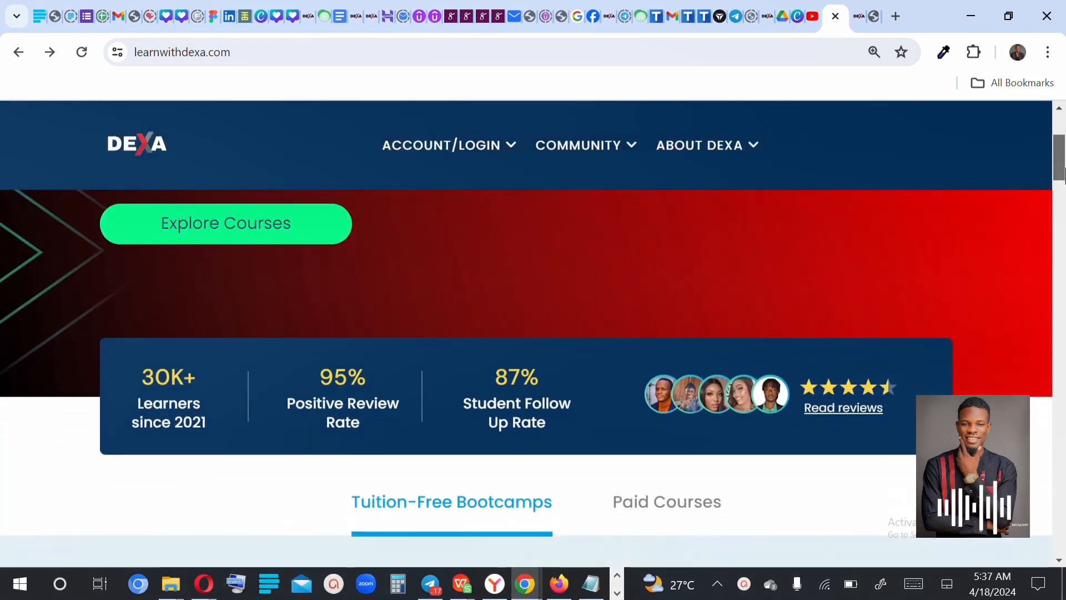
{"action": "scroll", "scroll_direction": "down", "scroll_amount": 3}
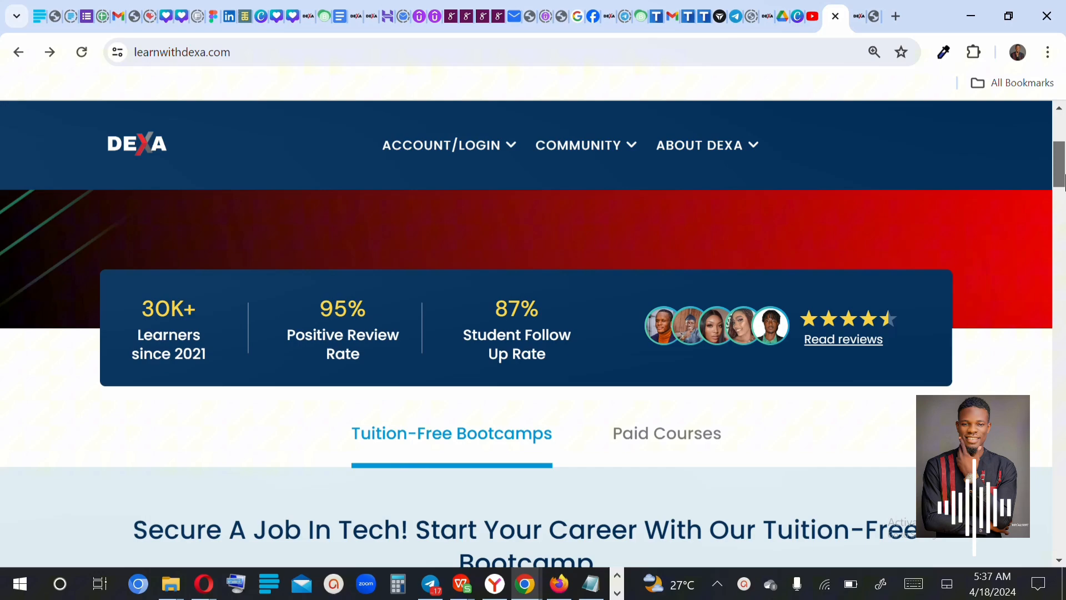
{"action": "scroll", "scroll_direction": "down", "scroll_amount": 3}
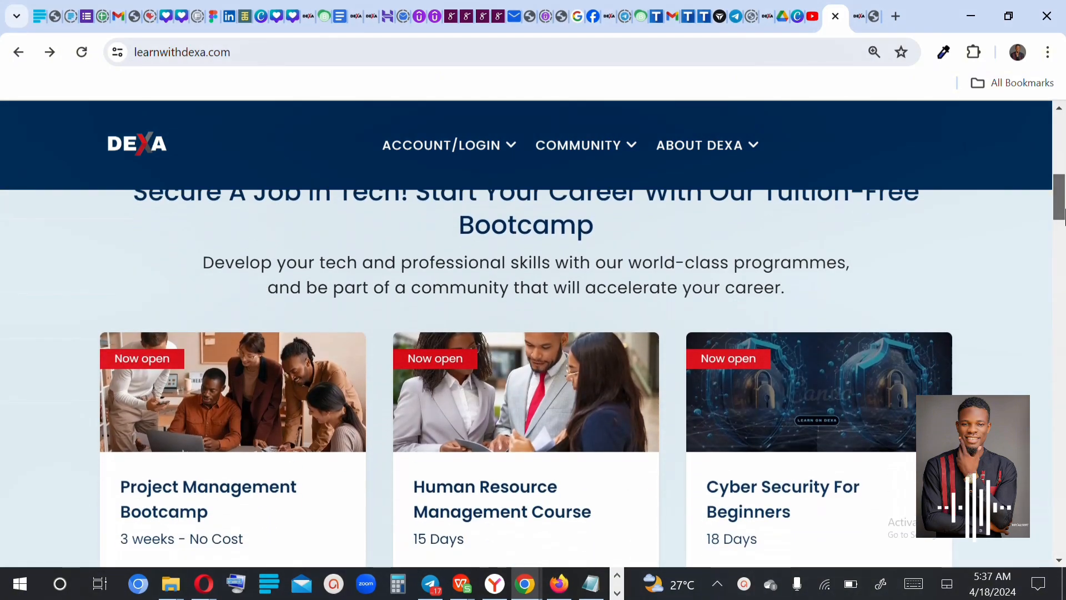
{"action": "scroll", "scroll_direction": "down", "scroll_amount": 3}
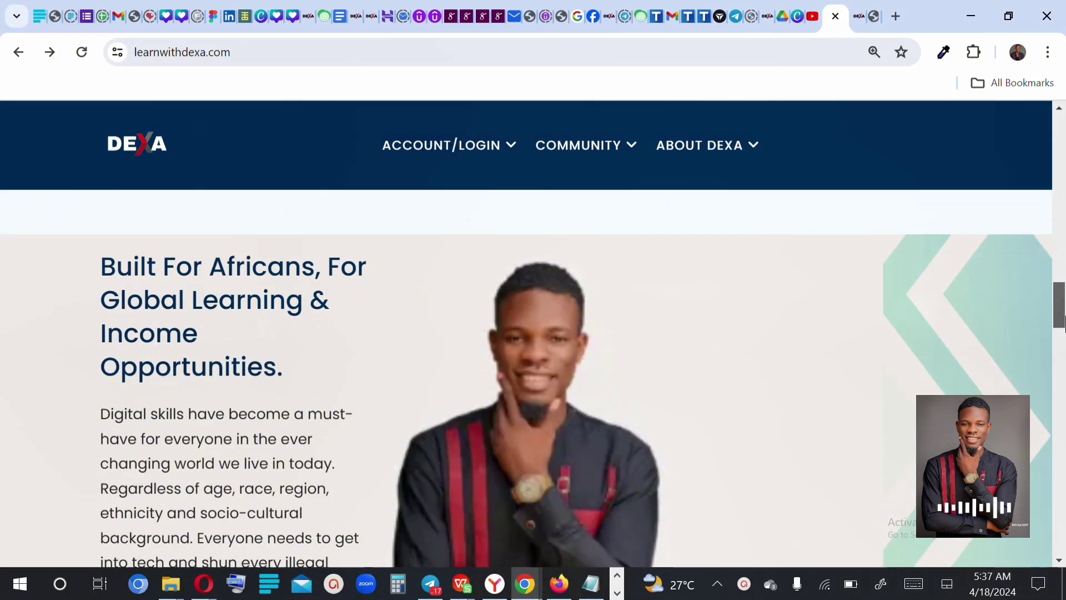
{"action": "scroll", "scroll_direction": "down", "scroll_amount": 3}
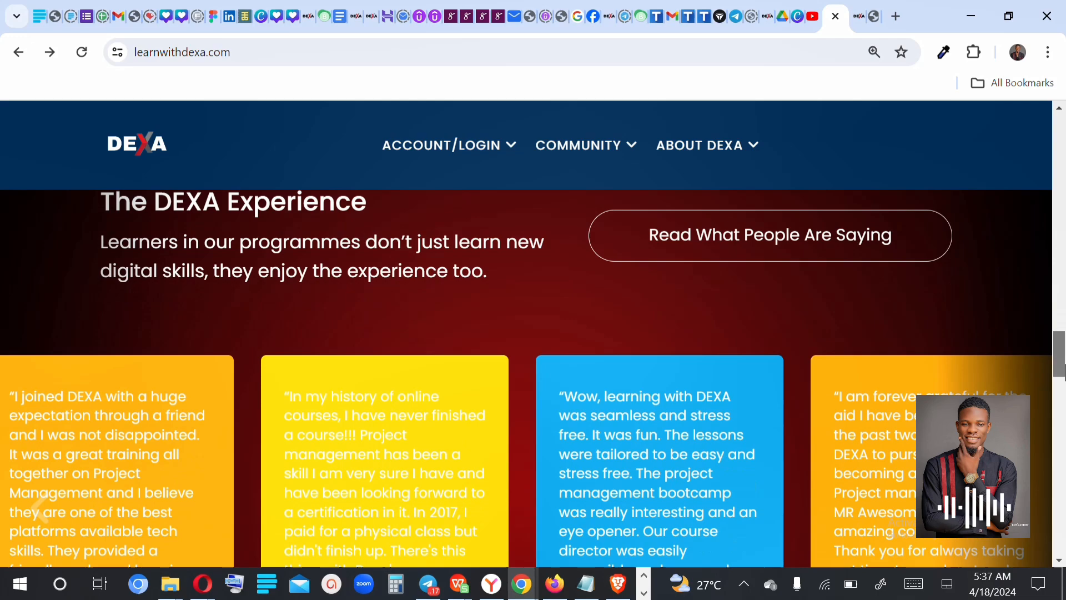
{"action": "scroll", "scroll_direction": "up", "scroll_amount": 3}
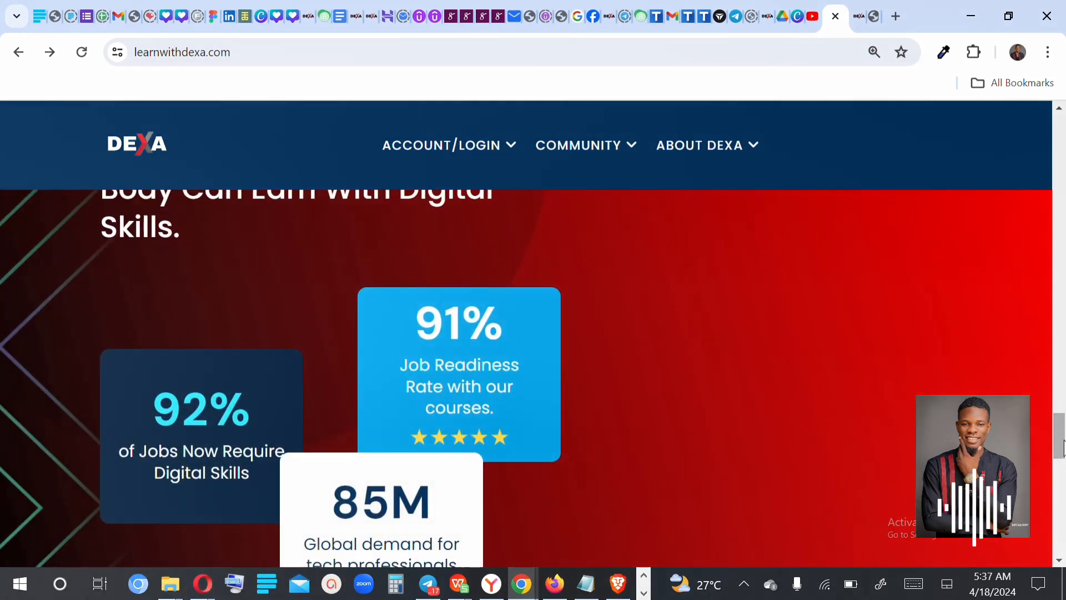
{"action": "scroll", "scroll_direction": "up", "scroll_amount": 3}
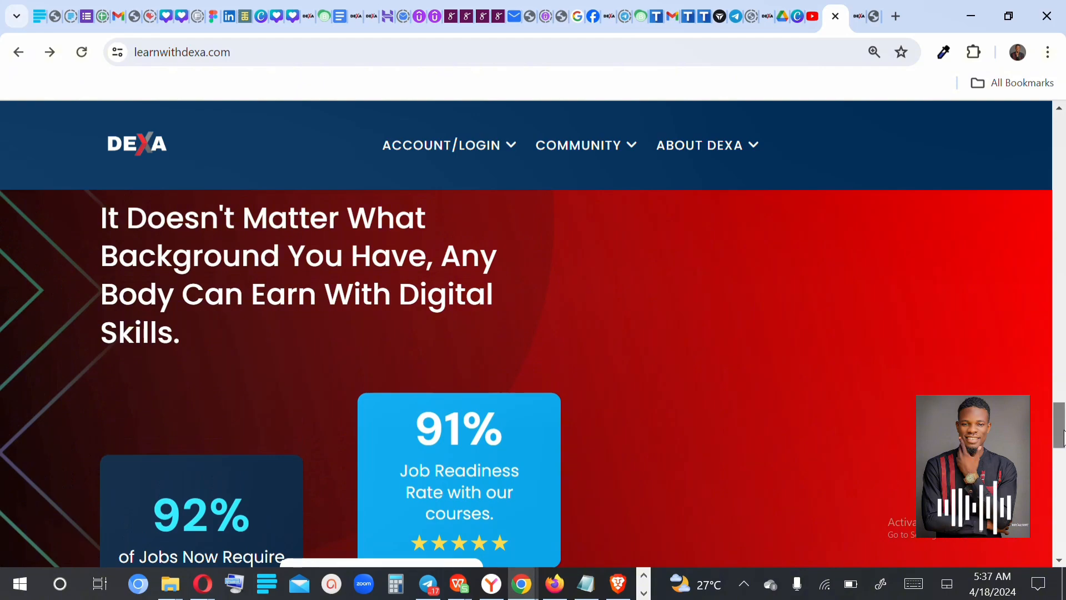
{"action": "scroll", "scroll_direction": "down", "scroll_amount": 3}
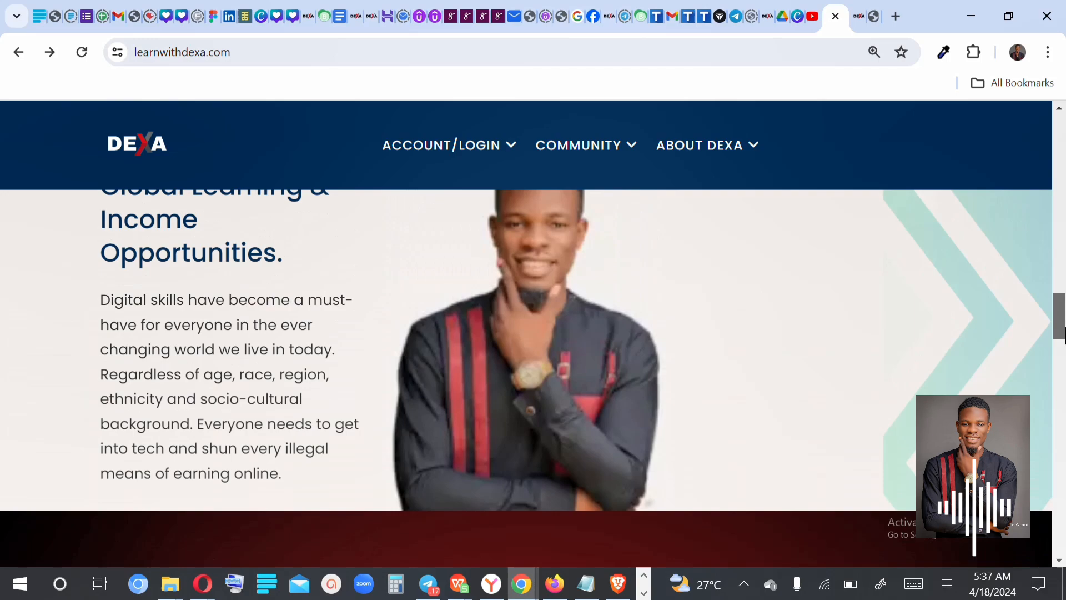
{"action": "scroll", "scroll_direction": "down", "scroll_amount": 3}
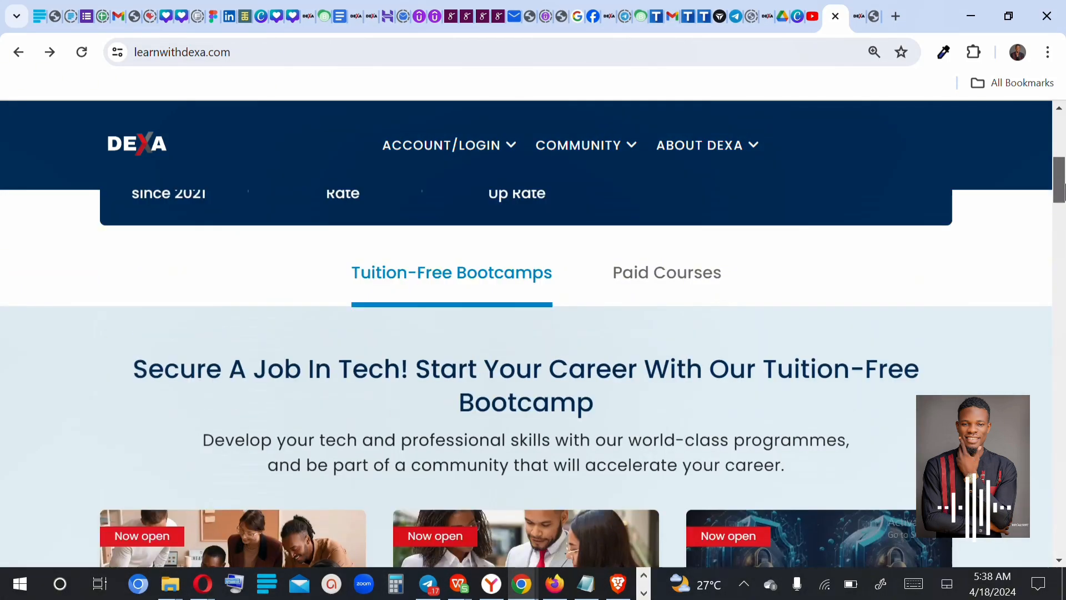
{"action": "scroll", "scroll_direction": "up", "scroll_amount": 3}
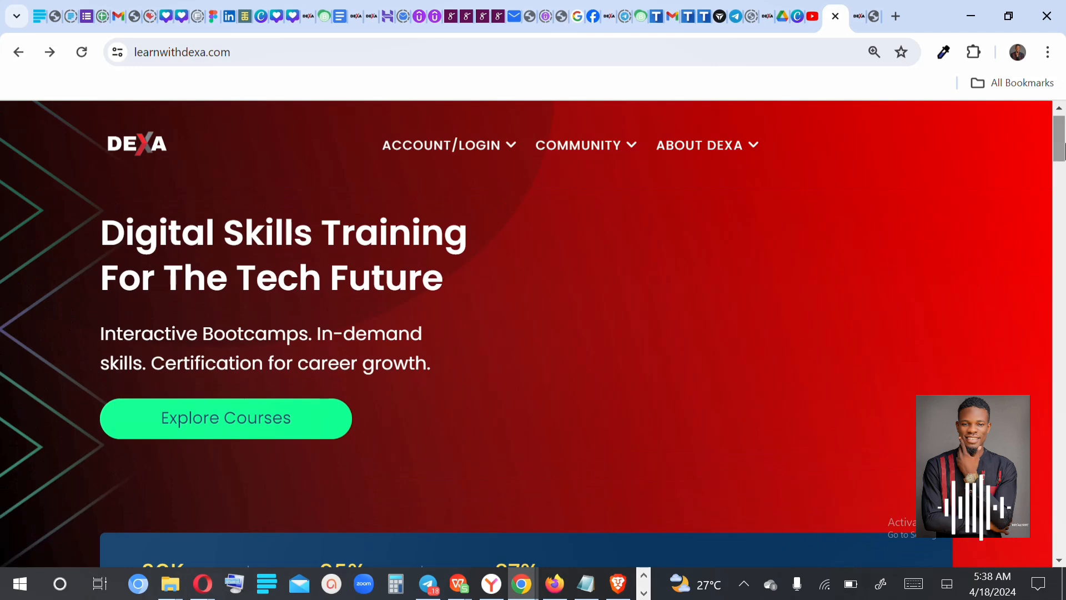
{"action": "mouse_move", "coordinate": [890, 190]}
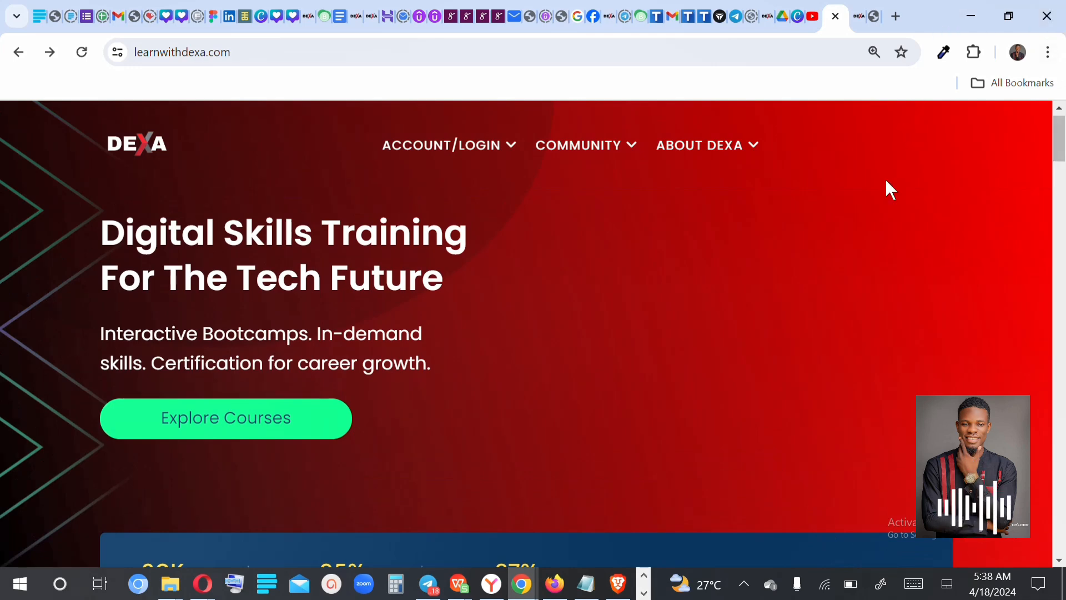
{"action": "mouse_move", "coordinate": [857, 15]}
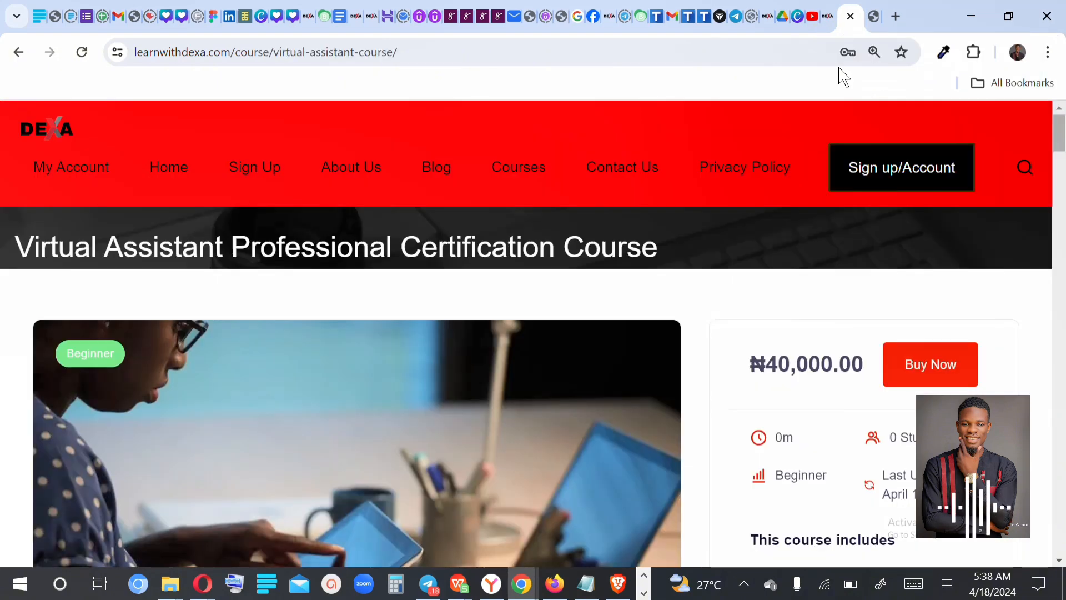
{"action": "mouse_move", "coordinate": [938, 238]}
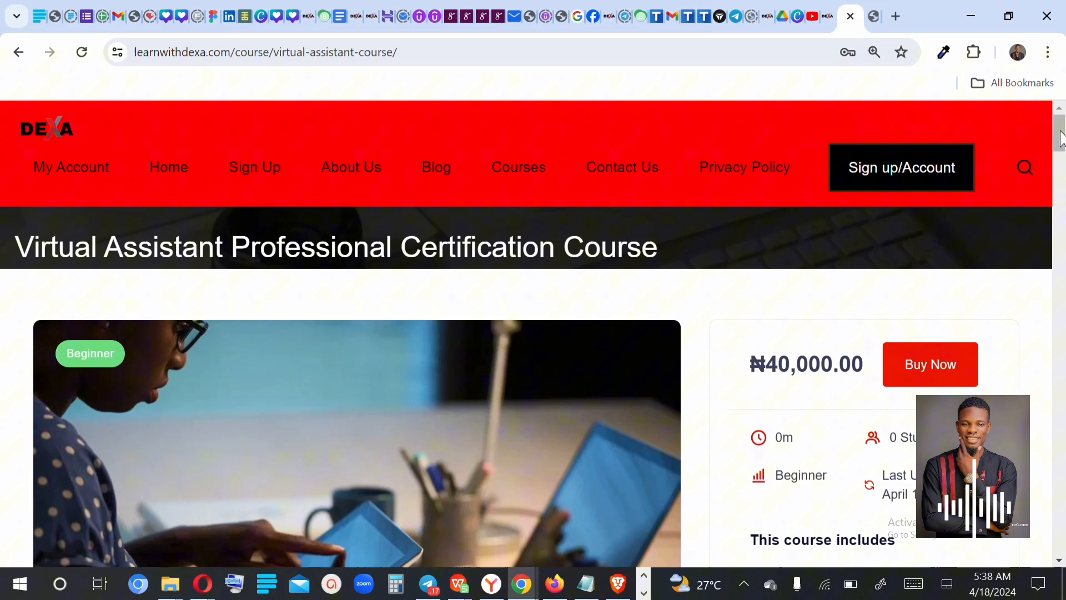
{"action": "scroll", "scroll_direction": "down", "scroll_amount": 3}
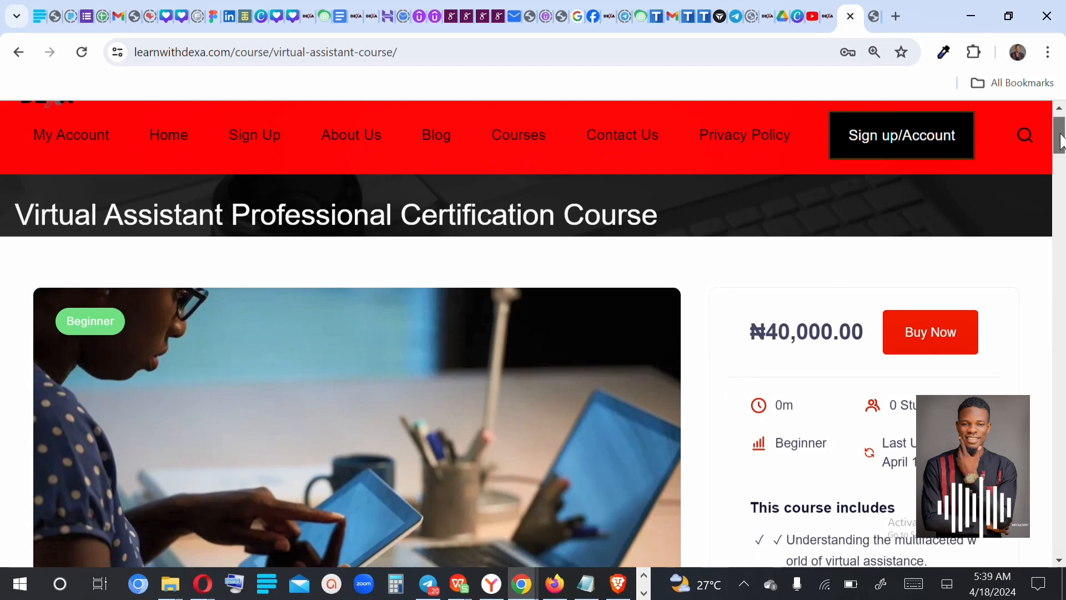
{"action": "scroll", "scroll_direction": "down", "scroll_amount": 3}
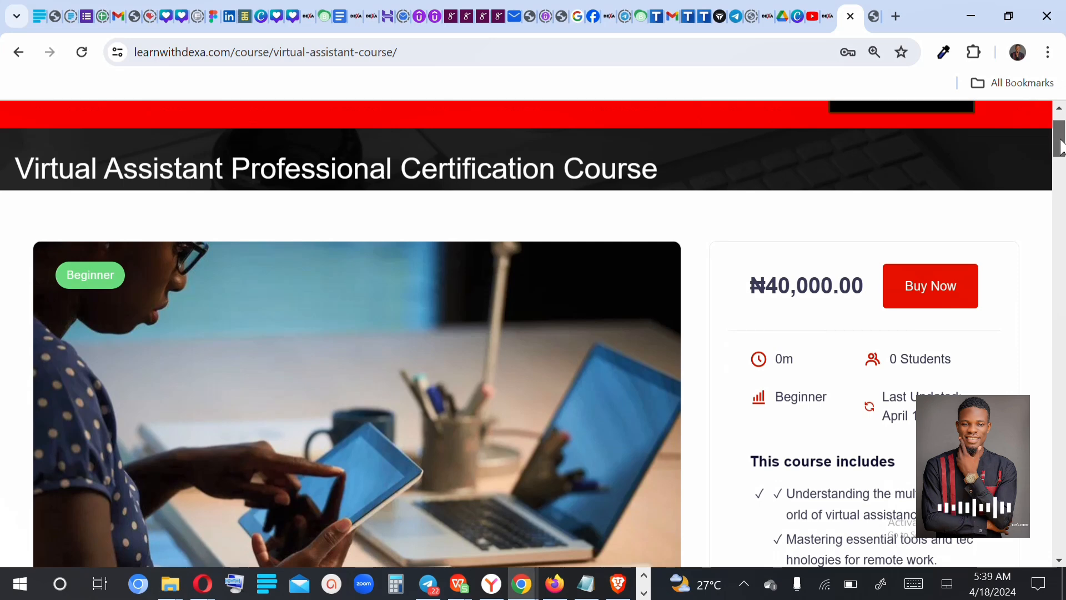
{"action": "scroll", "scroll_direction": "down", "scroll_amount": 3}
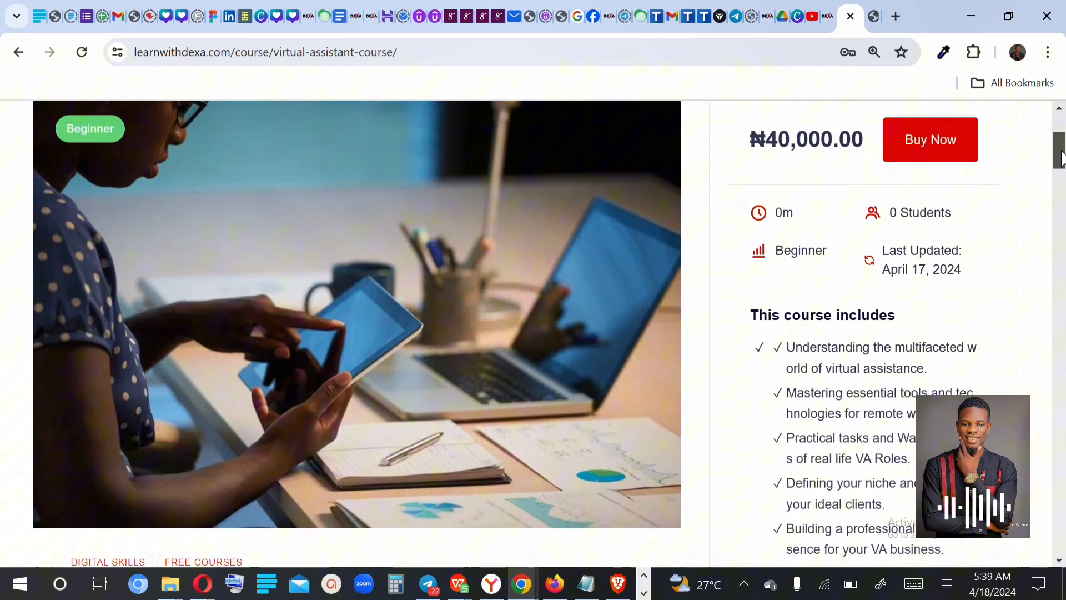
{"action": "scroll", "scroll_direction": "down", "scroll_amount": 3}
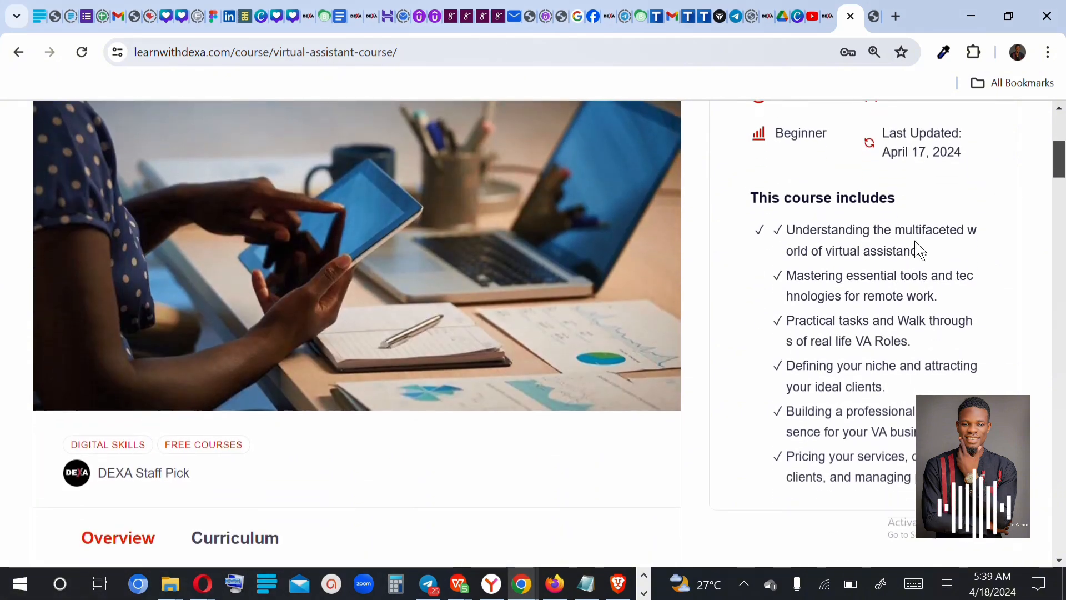
{"action": "mouse_move", "coordinate": [858, 358]}
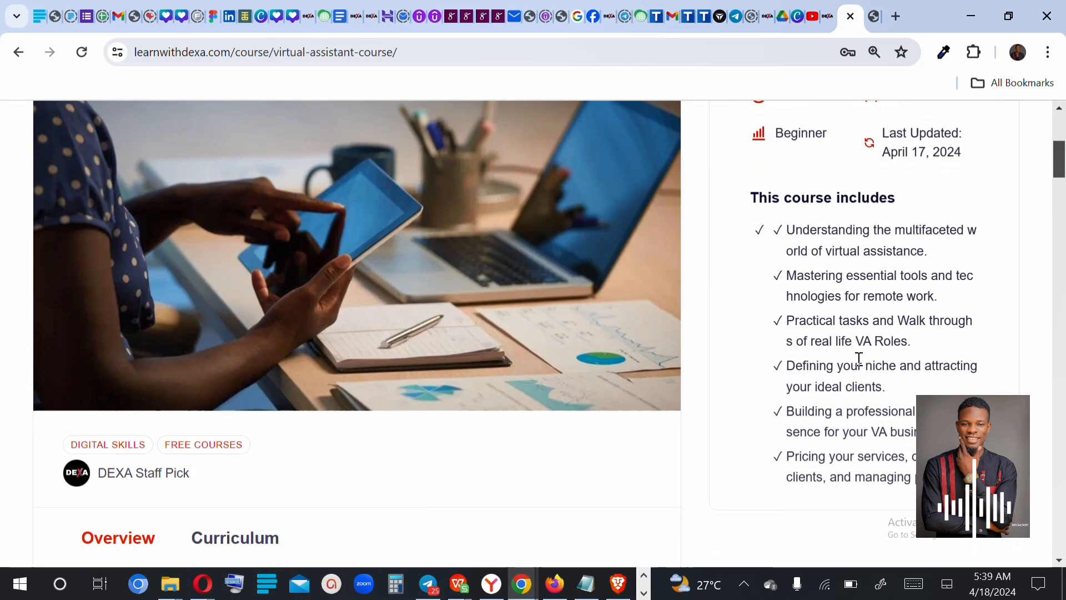
{"action": "mouse_move", "coordinate": [978, 305]}
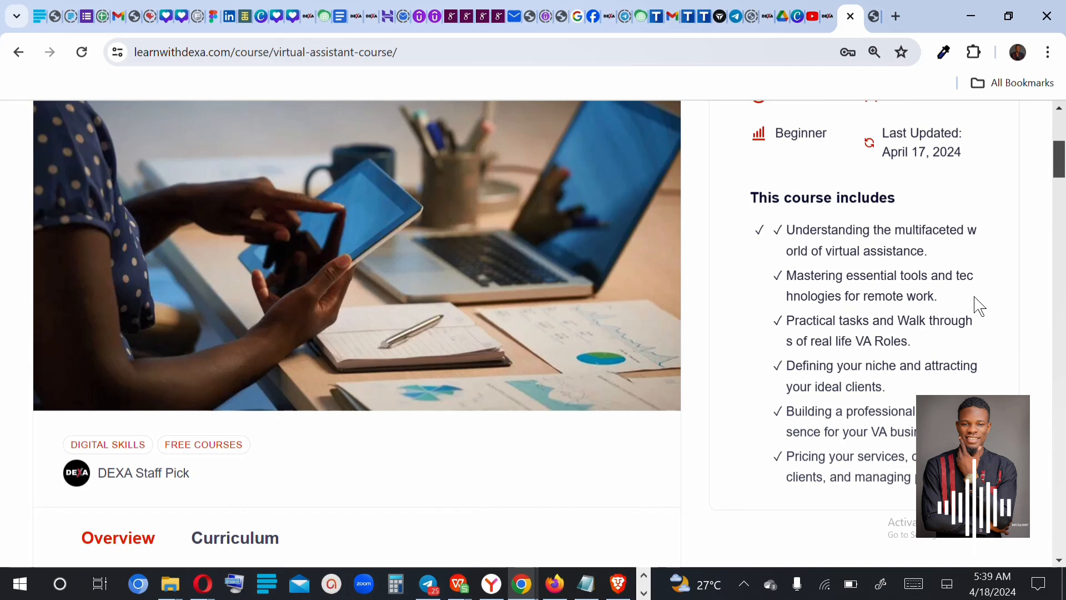
{"action": "mouse_move", "coordinate": [1037, 216]}
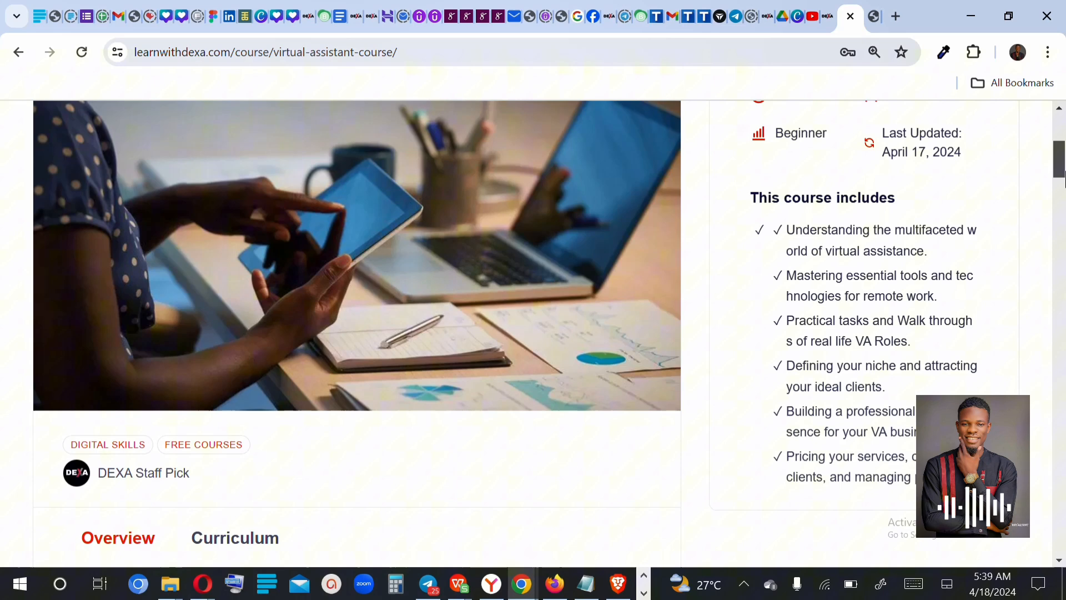
{"action": "scroll", "scroll_direction": "down", "scroll_amount": 3}
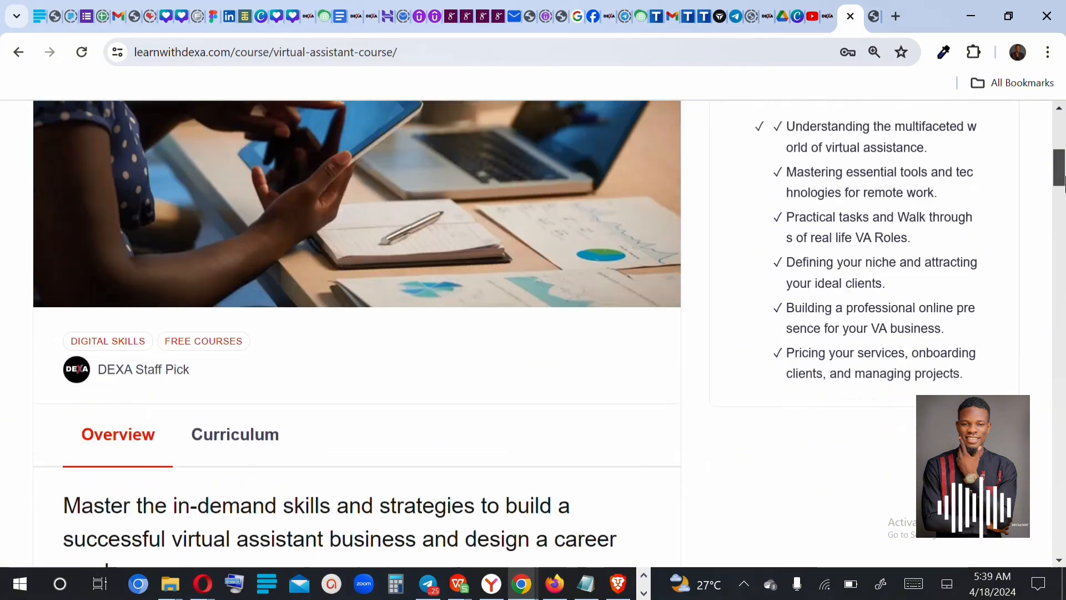
{"action": "scroll", "scroll_direction": "down", "scroll_amount": 3}
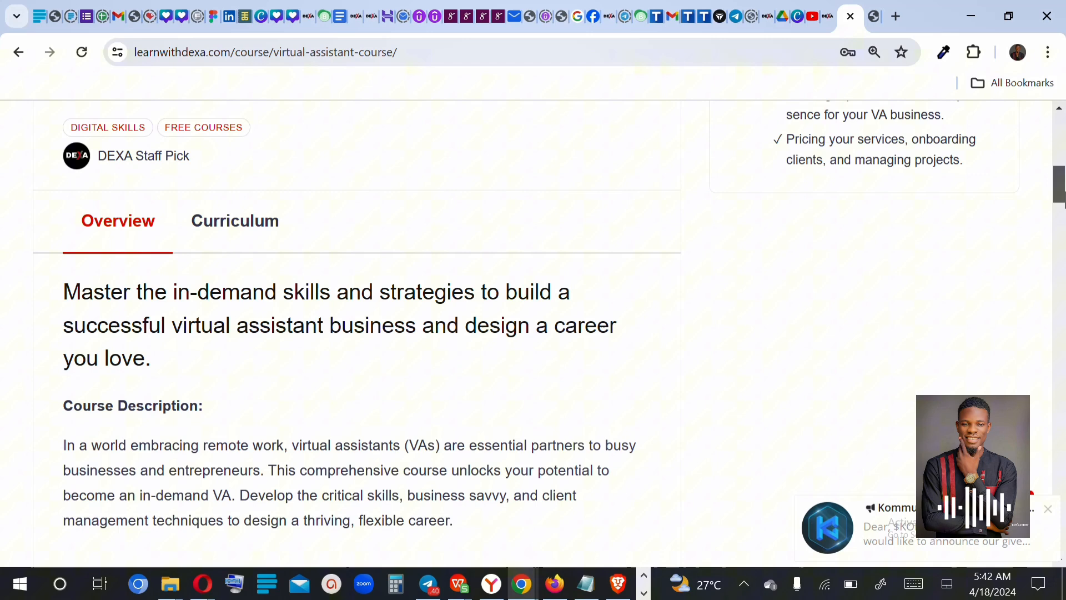
{"action": "mouse_move", "coordinate": [1050, 509]}
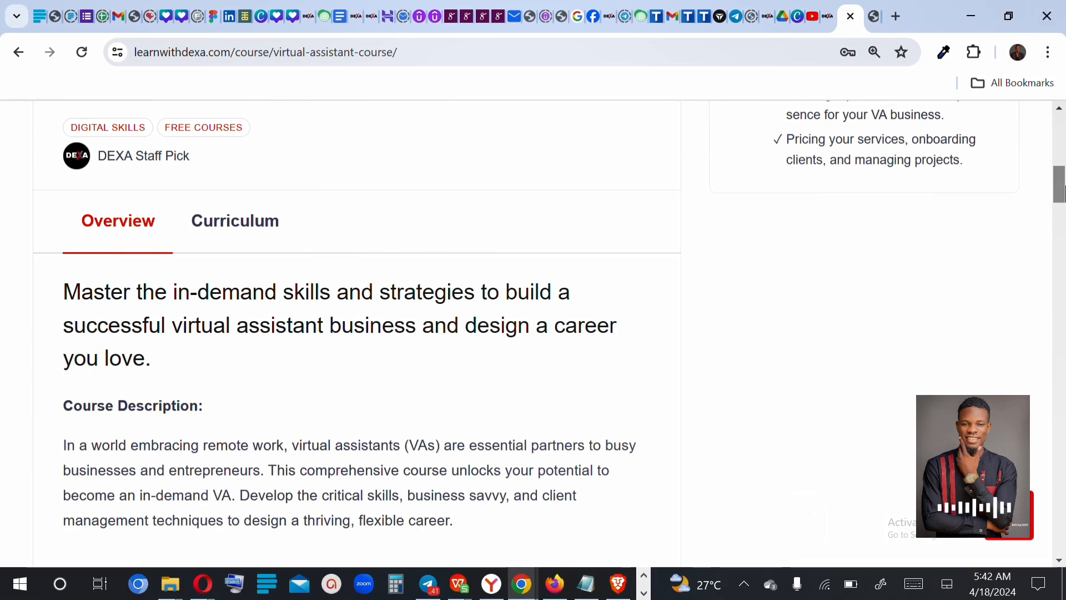
Step: Switch to the Curriculum tab with 9 sections and 70 lessons, showing Module 1's lessons
{"action": "left_click", "coordinate": [234, 221]}
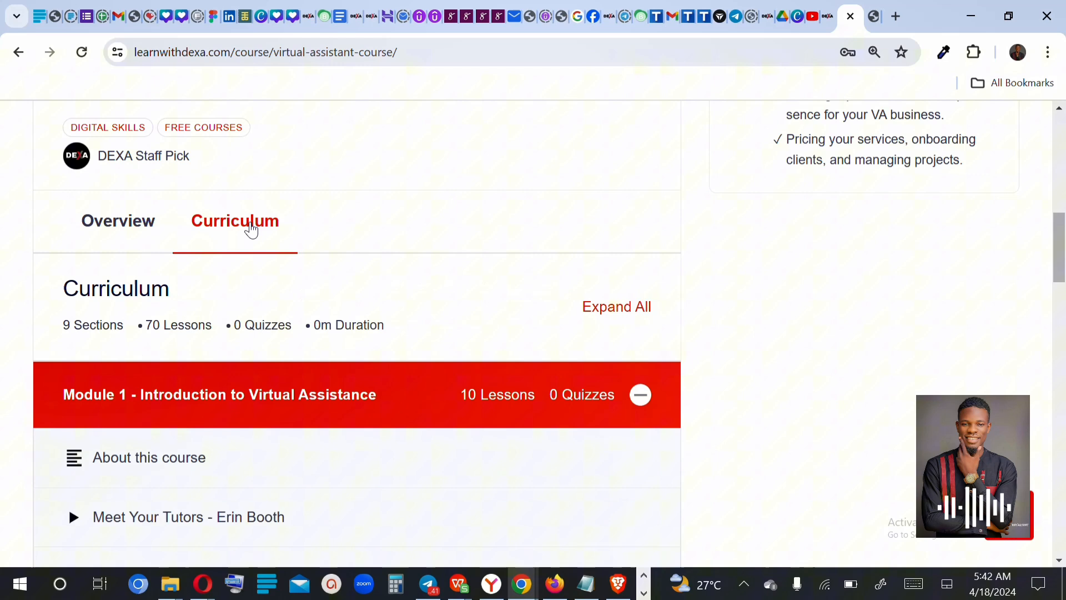
{"action": "mouse_move", "coordinate": [149, 352]}
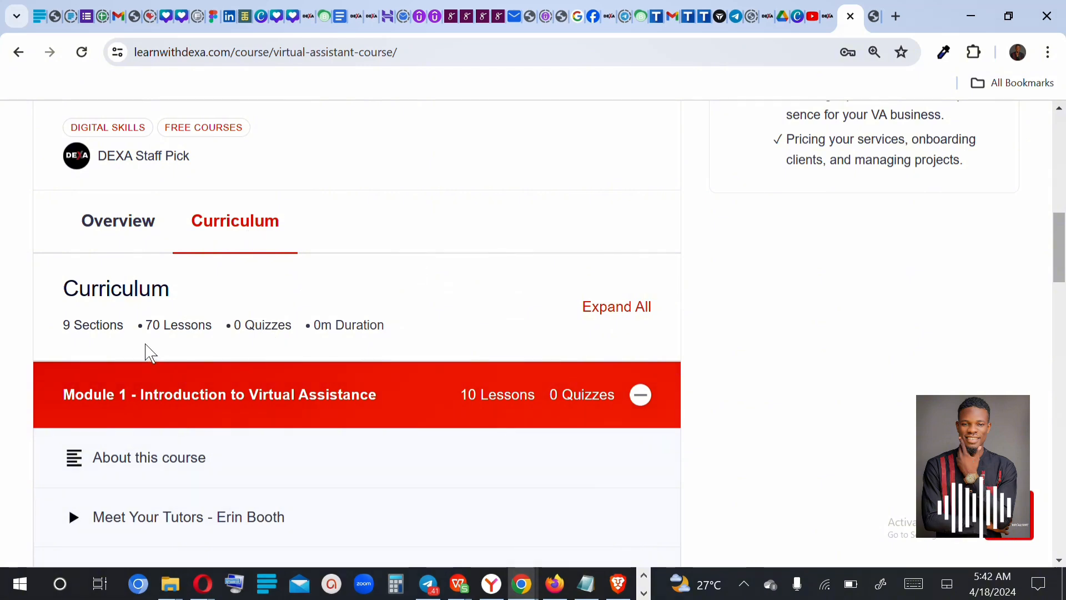
{"action": "mouse_move", "coordinate": [875, 354]}
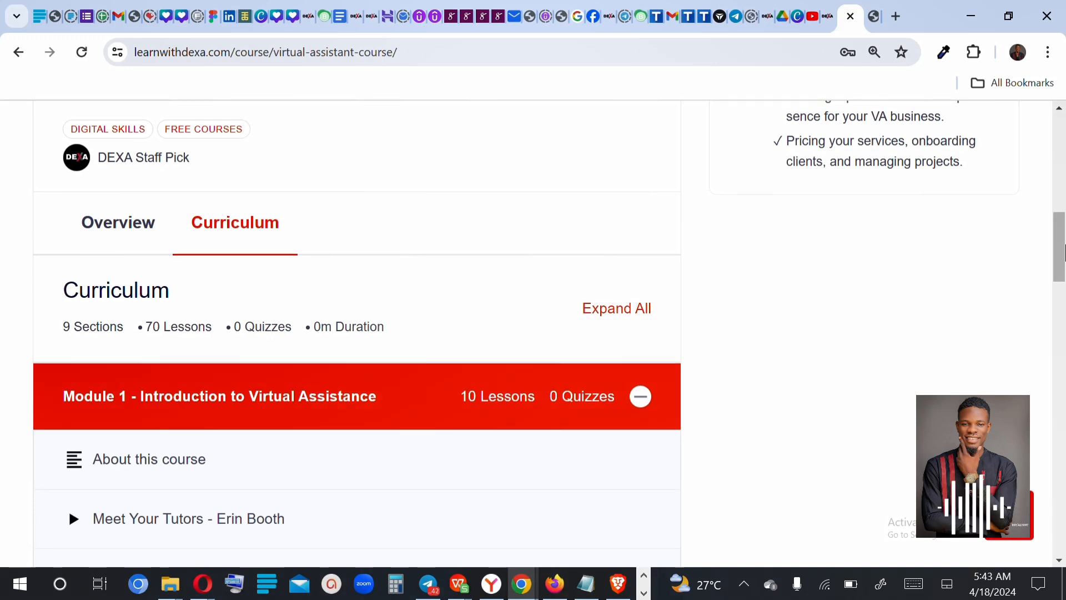
{"action": "scroll", "scroll_direction": "down", "scroll_amount": 3}
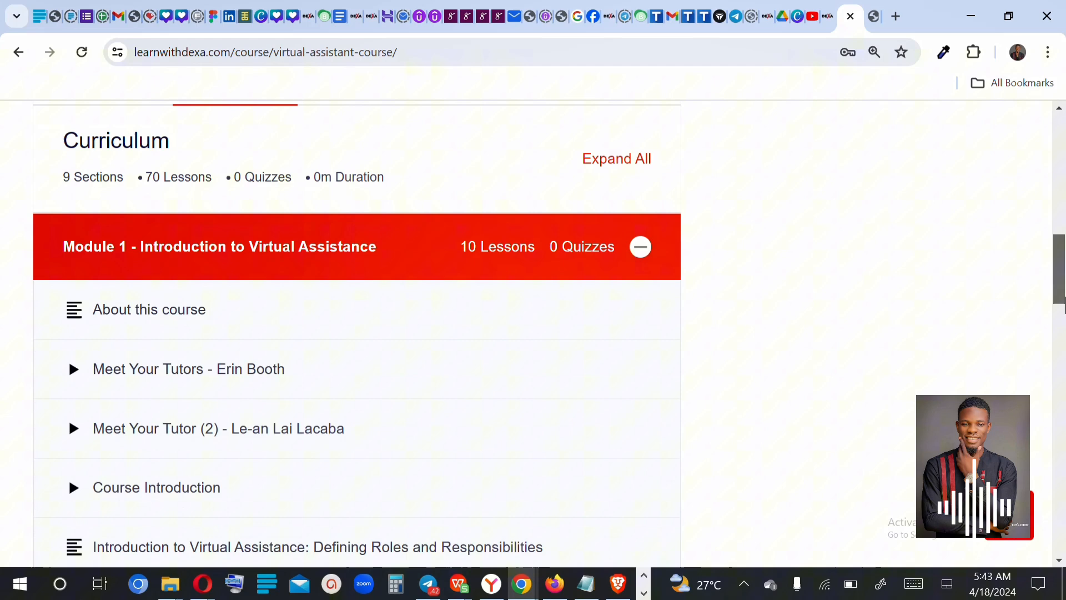
{"action": "scroll", "scroll_direction": "down", "scroll_amount": 3}
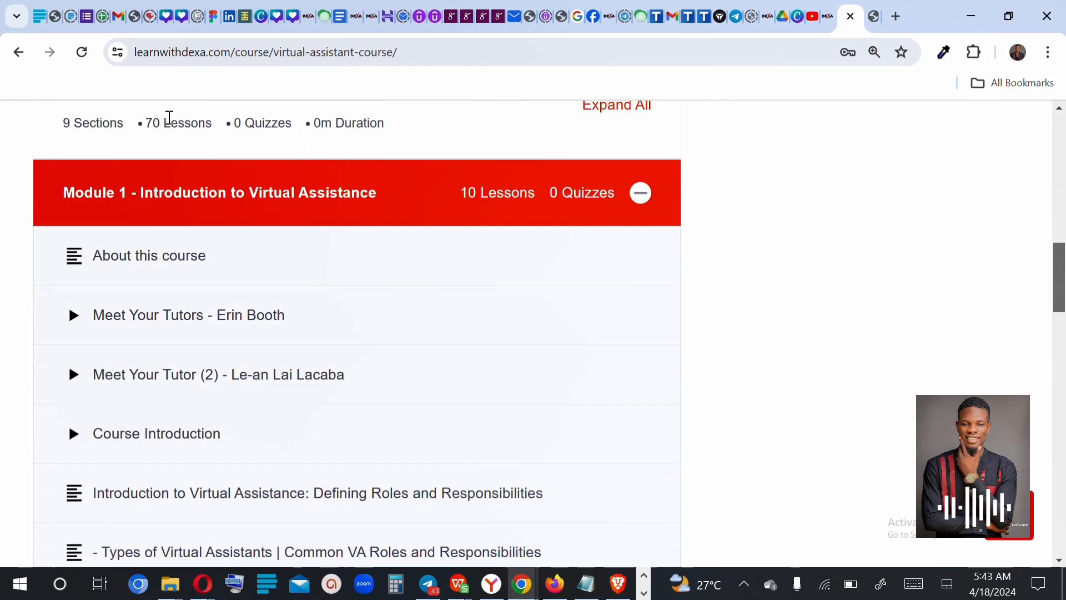
{"action": "mouse_move", "coordinate": [1018, 302]}
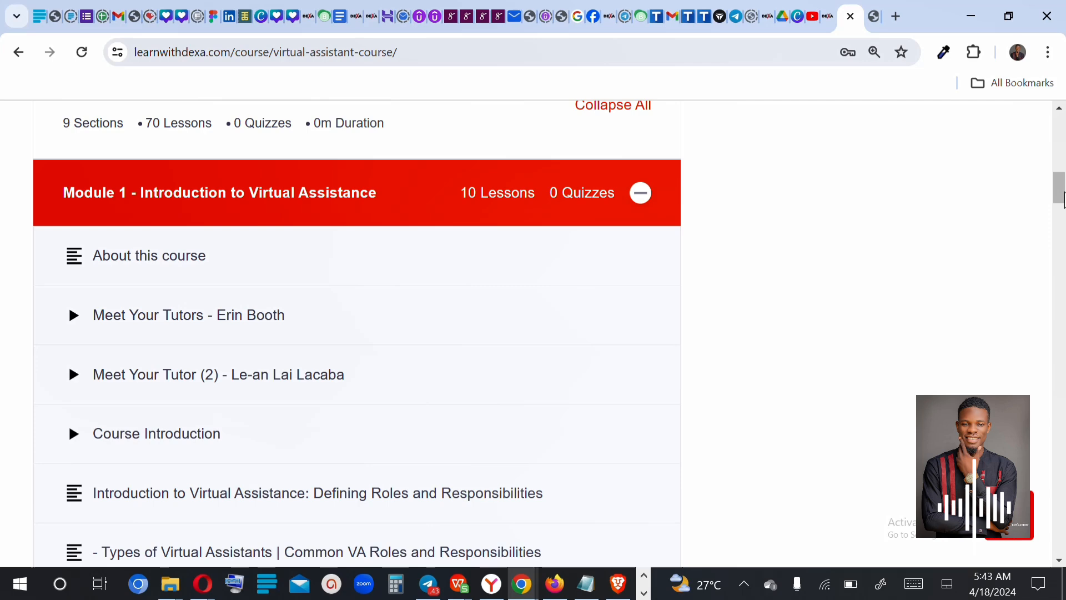
{"action": "scroll", "scroll_direction": "up", "scroll_amount": 3}
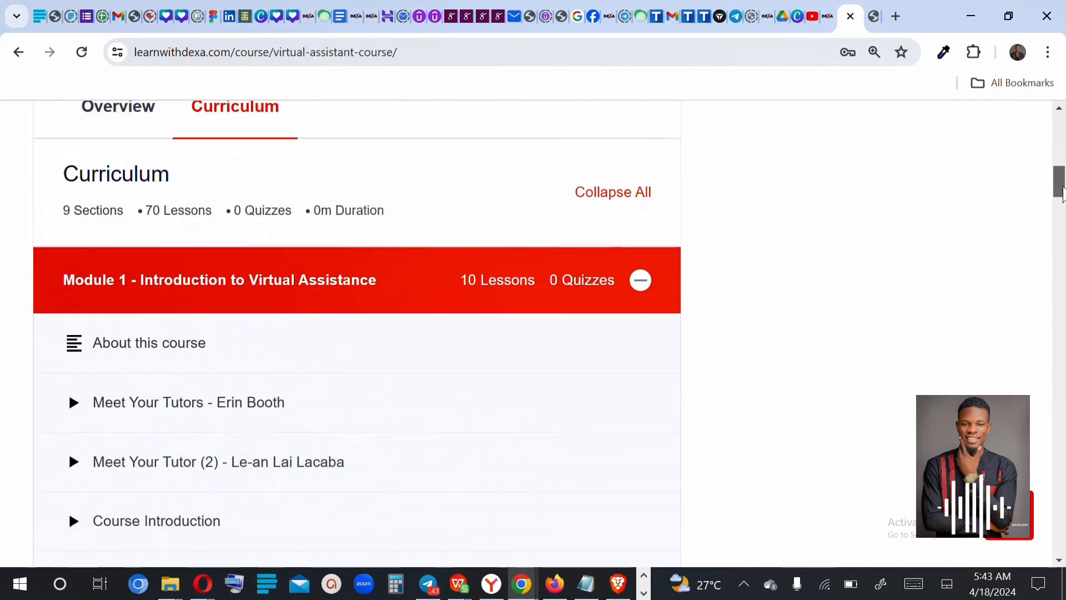
{"action": "scroll", "scroll_direction": "down", "scroll_amount": 3}
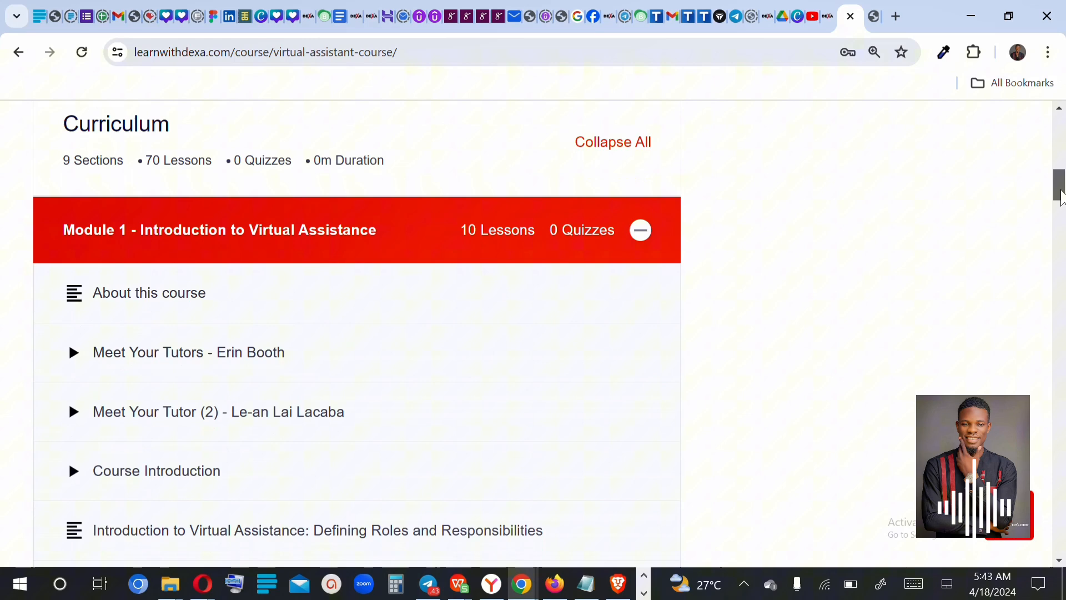
{"action": "scroll", "scroll_direction": "down", "scroll_amount": 3}
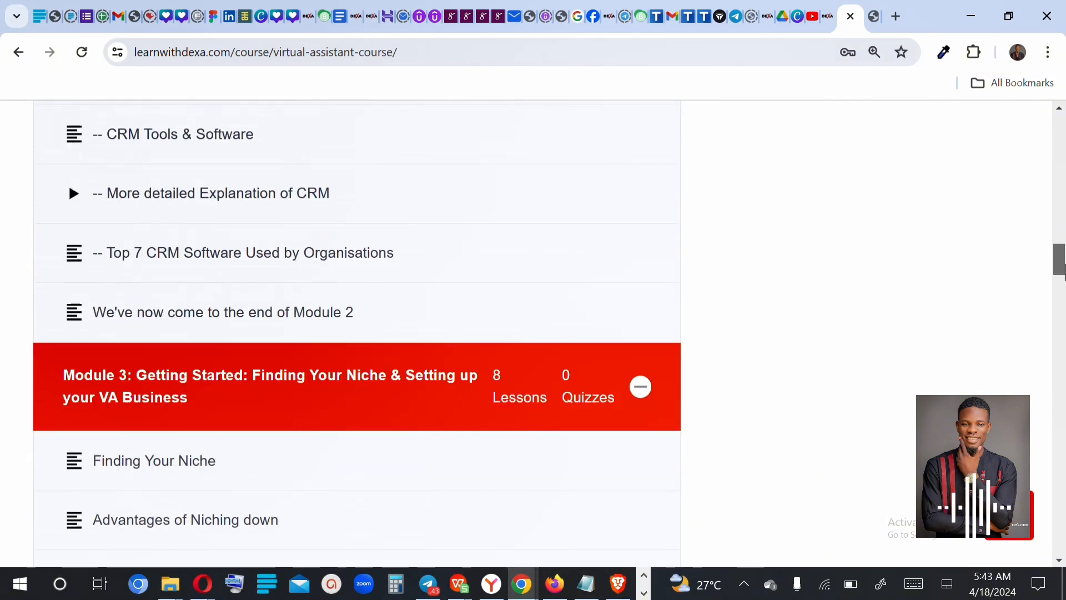
{"action": "scroll", "scroll_direction": "up", "scroll_amount": 3}
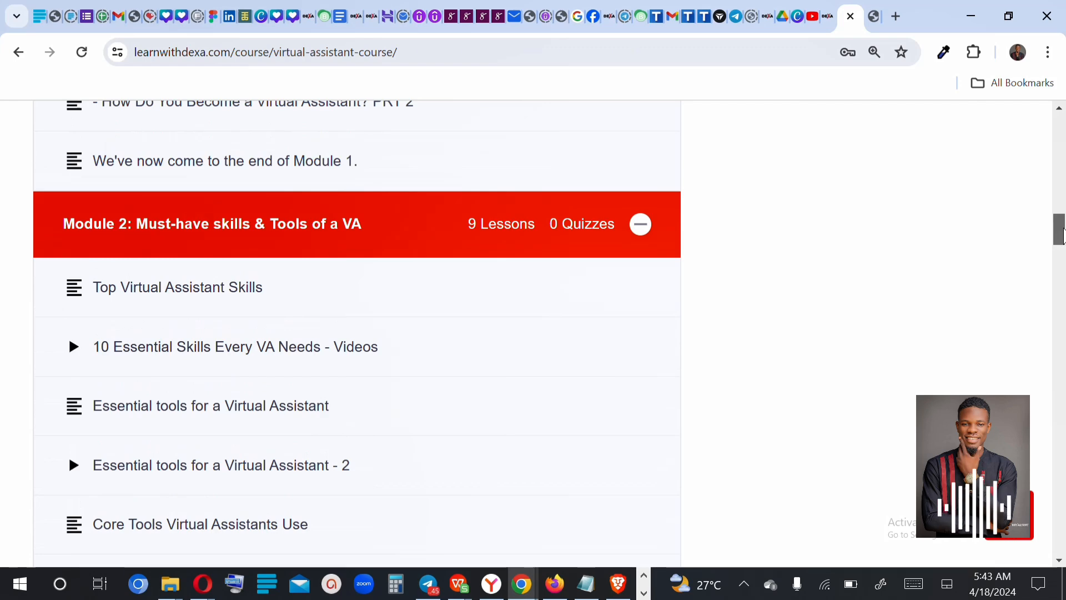
{"action": "scroll", "scroll_direction": "down", "scroll_amount": 3}
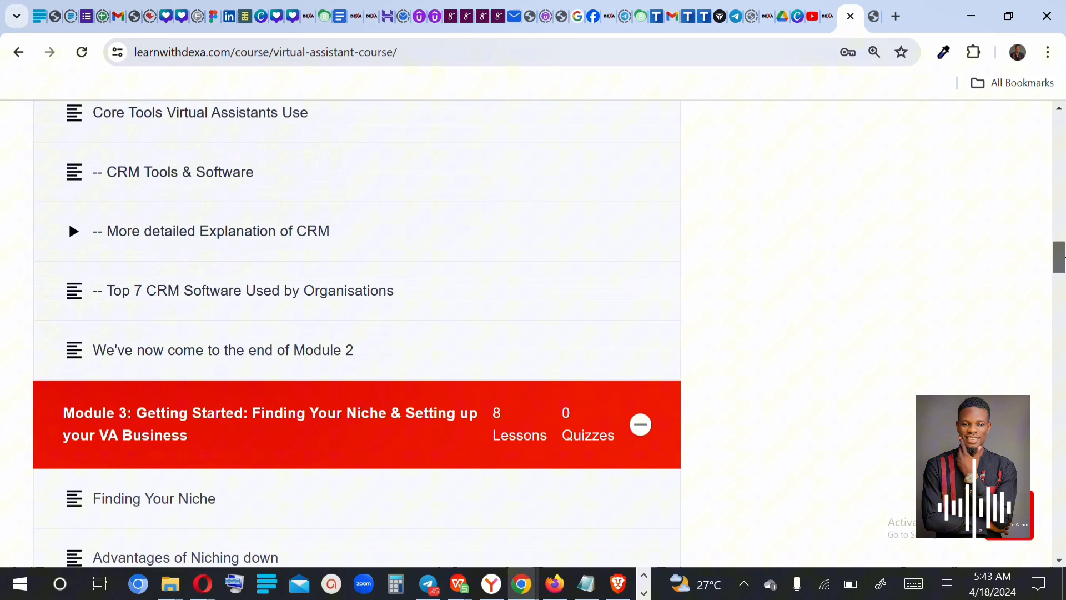
{"action": "scroll", "scroll_direction": "down", "scroll_amount": 3}
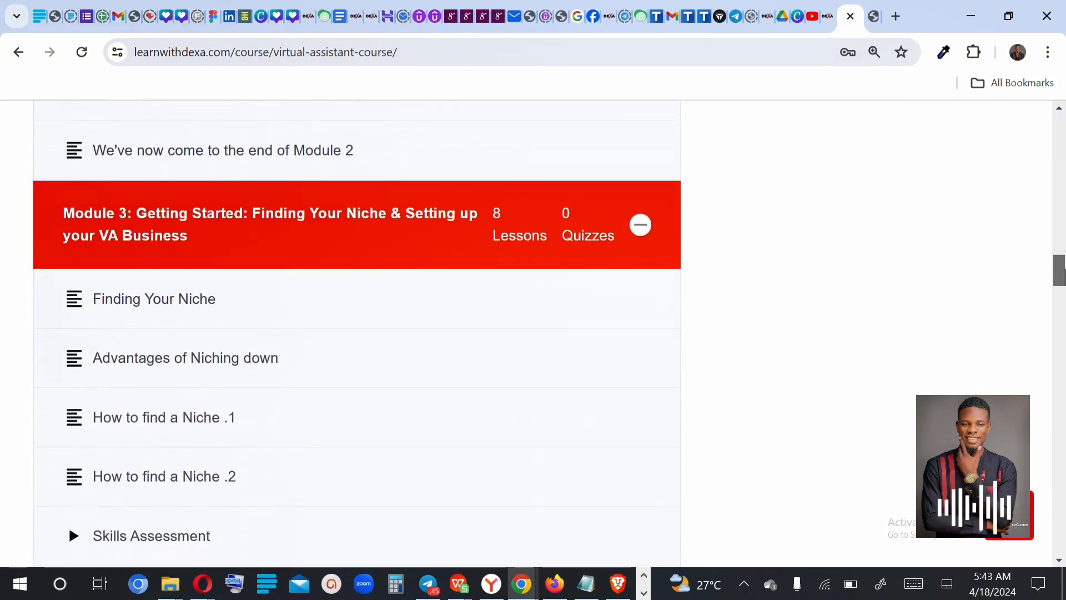
{"action": "scroll", "scroll_direction": "down", "scroll_amount": 3}
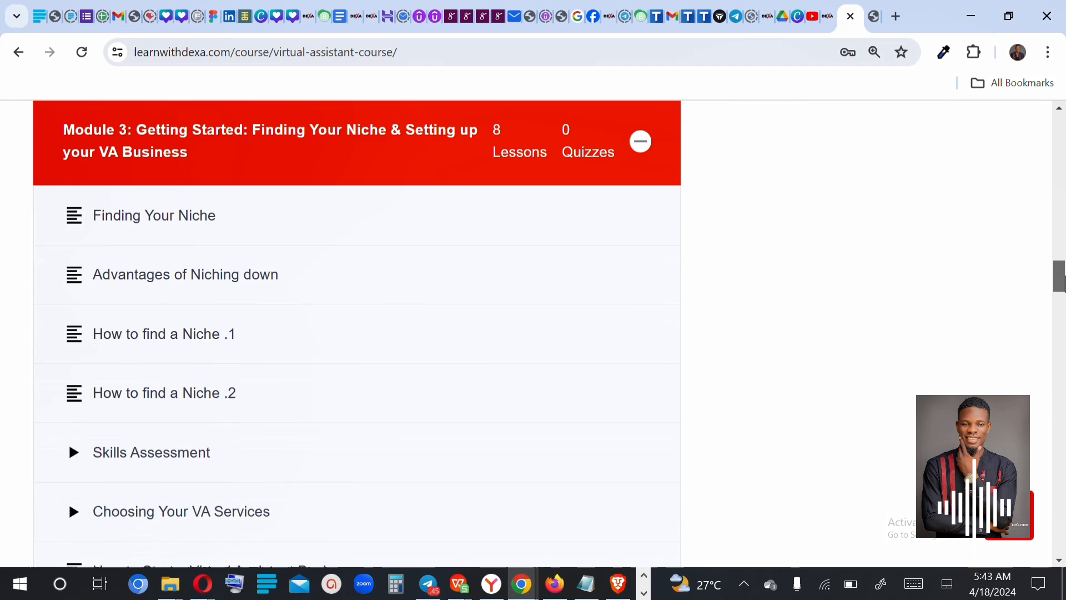
{"action": "scroll", "scroll_direction": "down", "scroll_amount": 3}
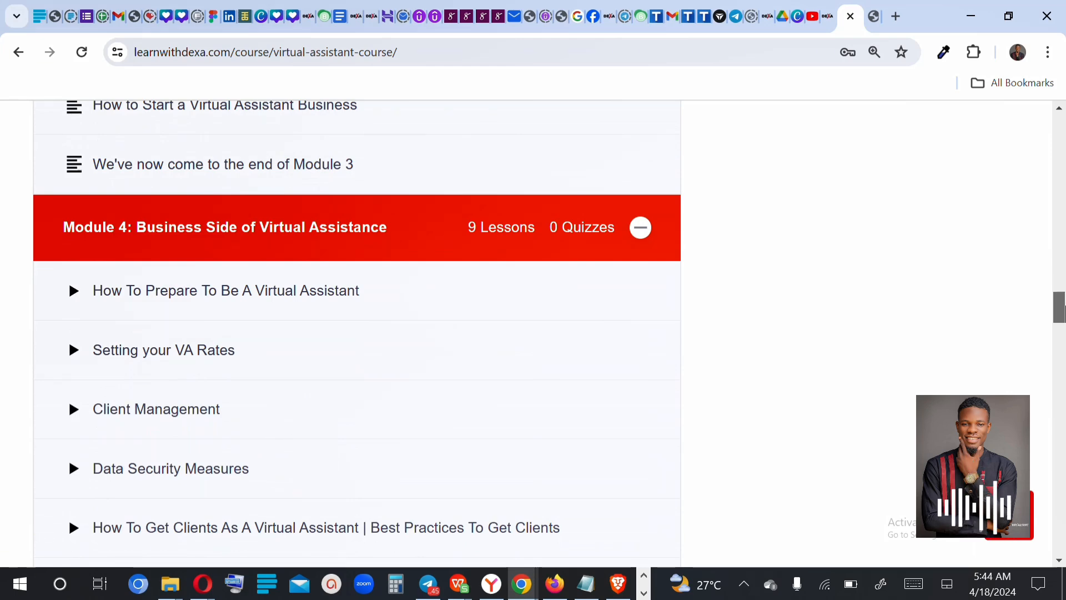
Step: Scroll past Module 4's lessons until the Module 5: VA Skills in Action lessons appear
{"action": "scroll", "scroll_direction": "down", "scroll_amount": 3}
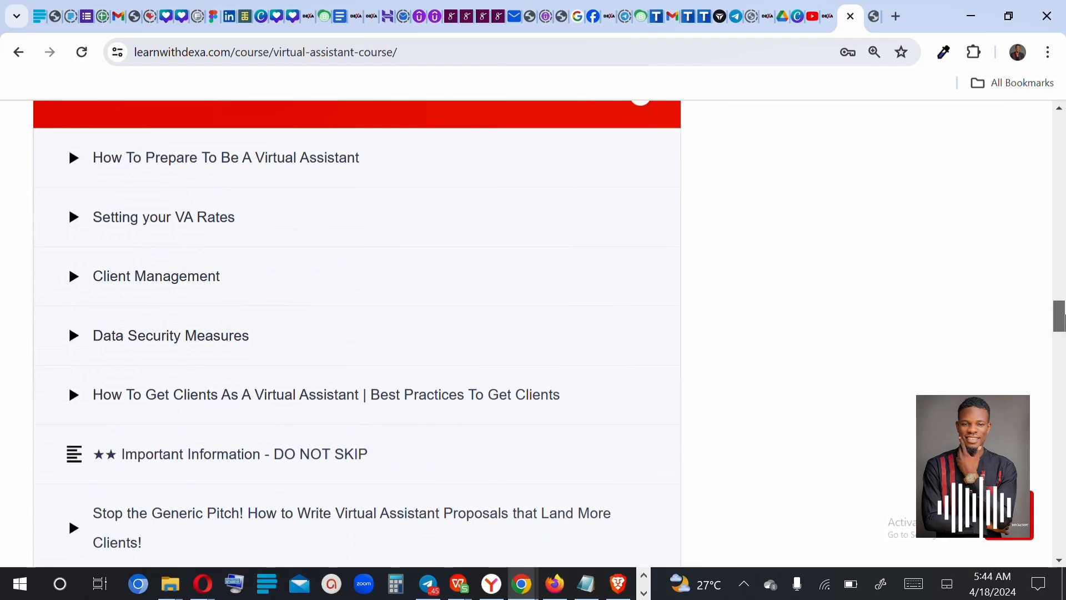
{"action": "scroll", "scroll_direction": "down", "scroll_amount": 3}
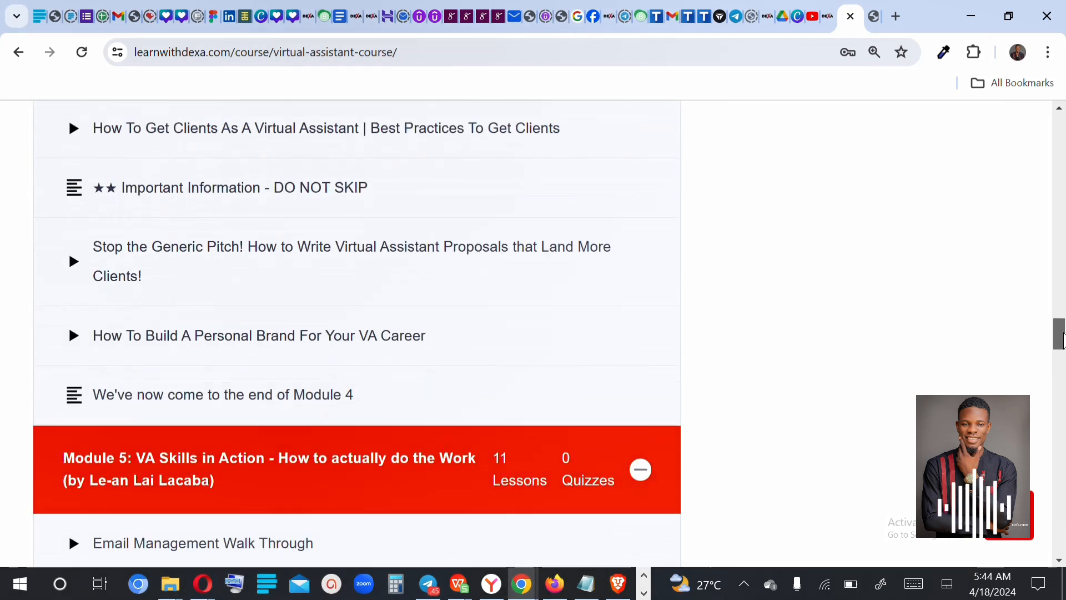
{"action": "scroll", "scroll_direction": "down", "scroll_amount": 3}
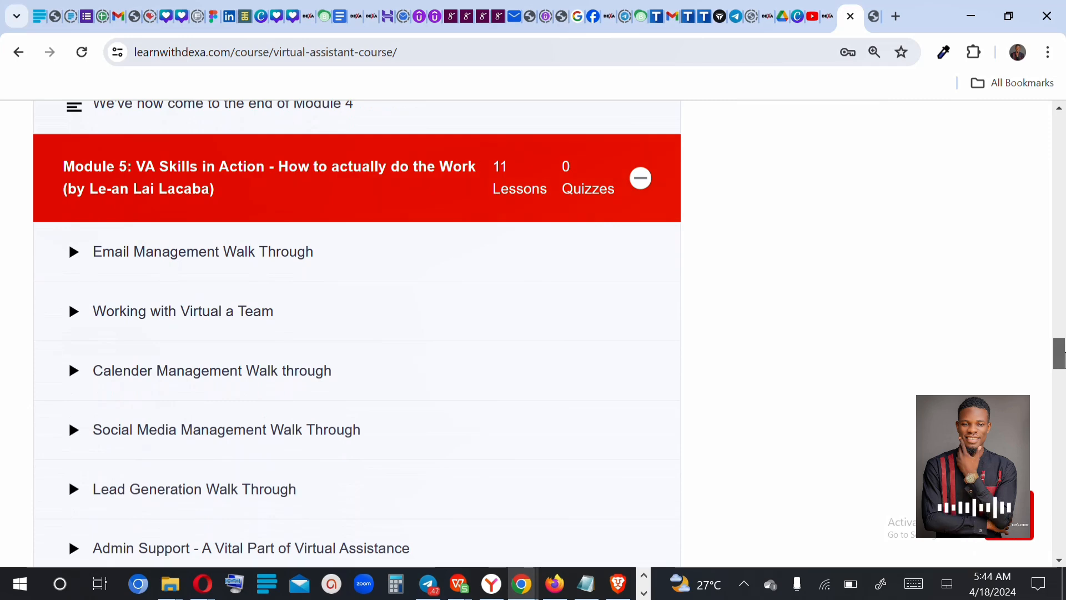
Step: Scroll past Module 5's CRM tutorials to Module 6's practice tasks by Erin Booth
{"action": "scroll", "scroll_direction": "down", "scroll_amount": 3}
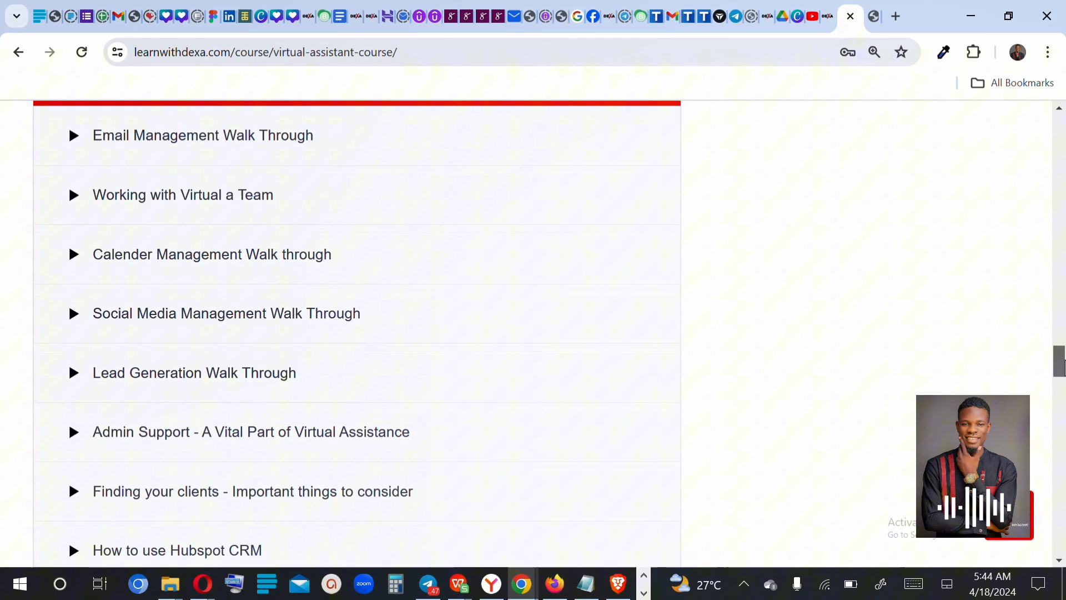
{"action": "scroll", "scroll_direction": "down", "scroll_amount": 3}
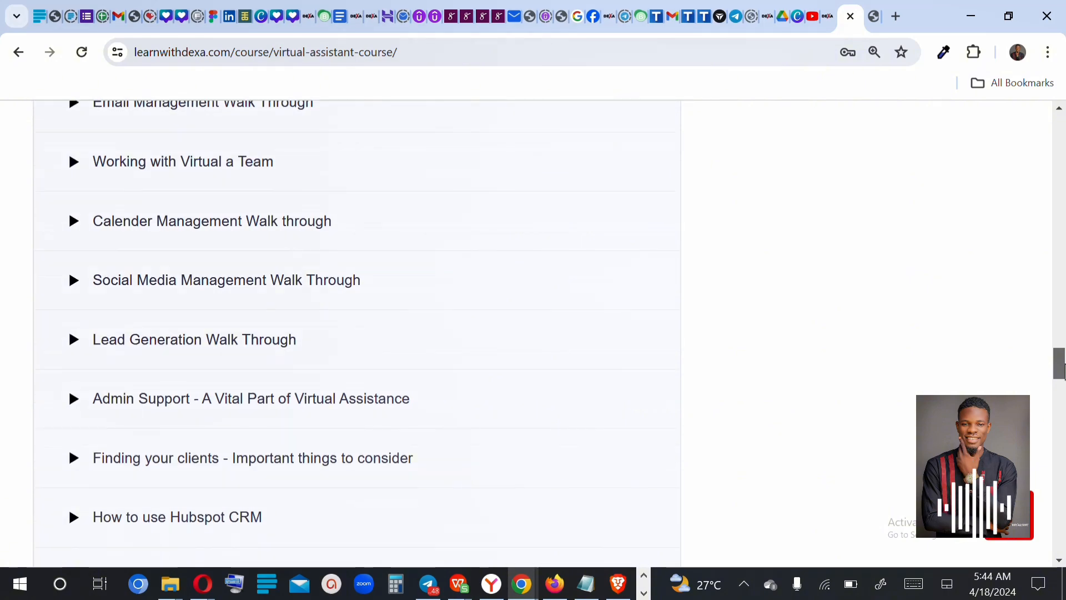
{"action": "scroll", "scroll_direction": "down", "scroll_amount": 3}
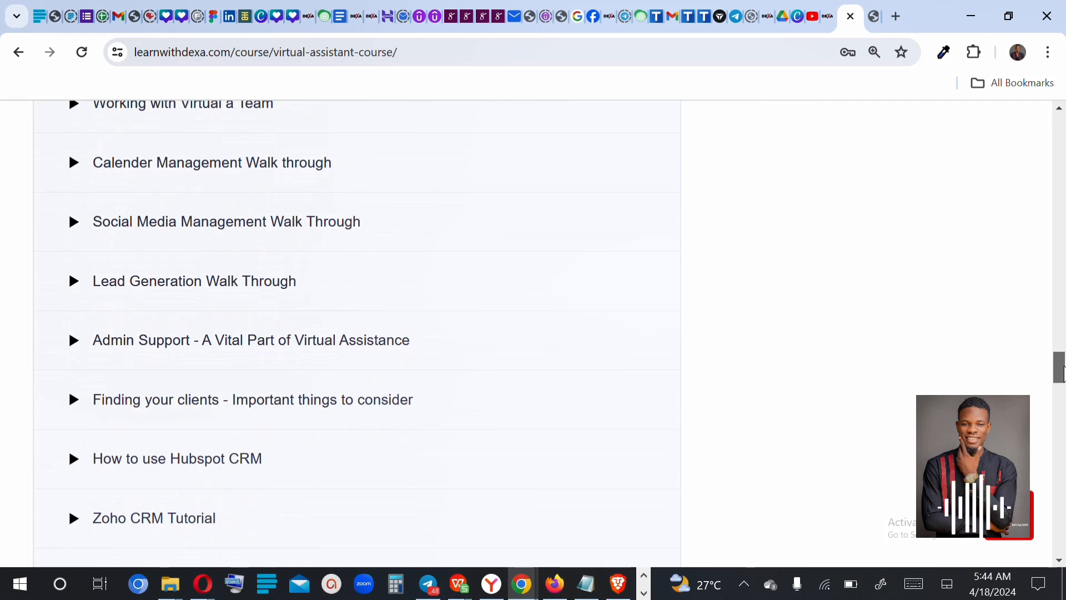
{"action": "scroll", "scroll_direction": "down", "scroll_amount": 3}
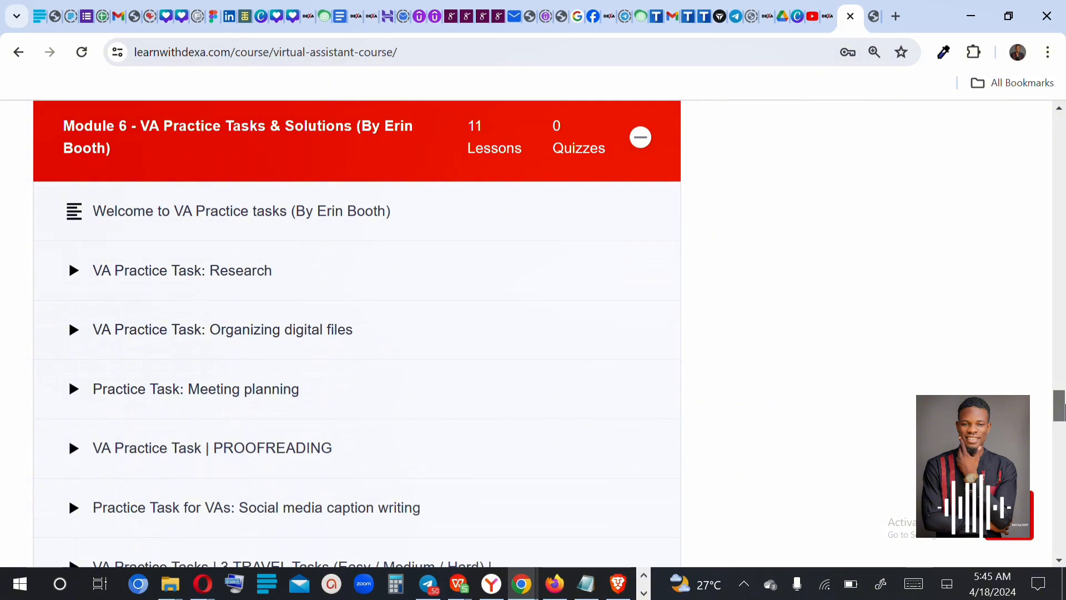
Step: Browse Modules 7, 8 and Get Certified, then return up to Module 3's niche-finding lessons
{"action": "scroll", "scroll_direction": "down", "scroll_amount": 3}
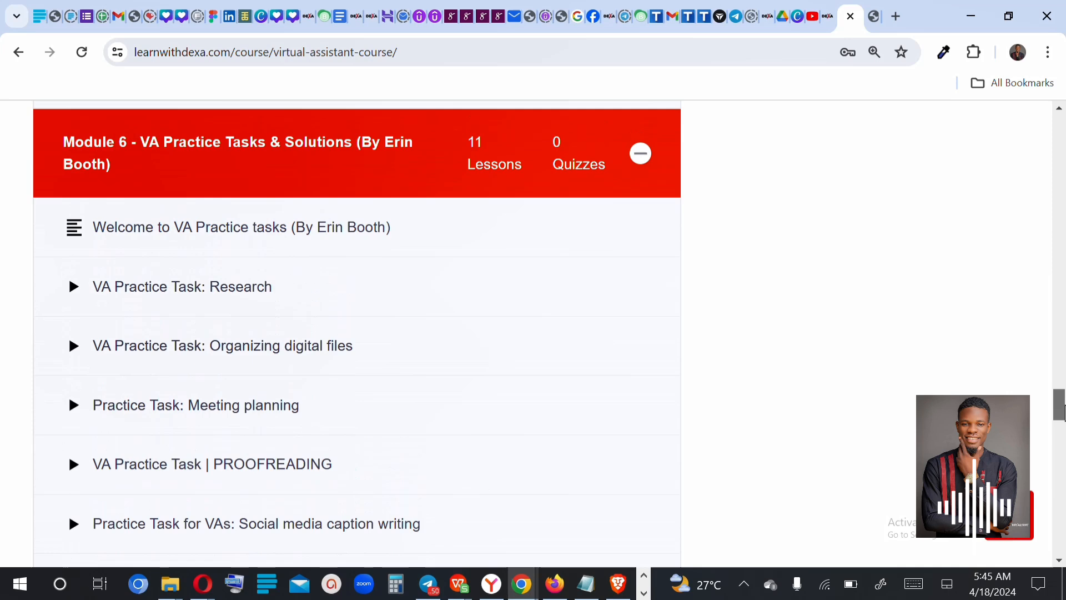
{"action": "scroll", "scroll_direction": "down", "scroll_amount": 3}
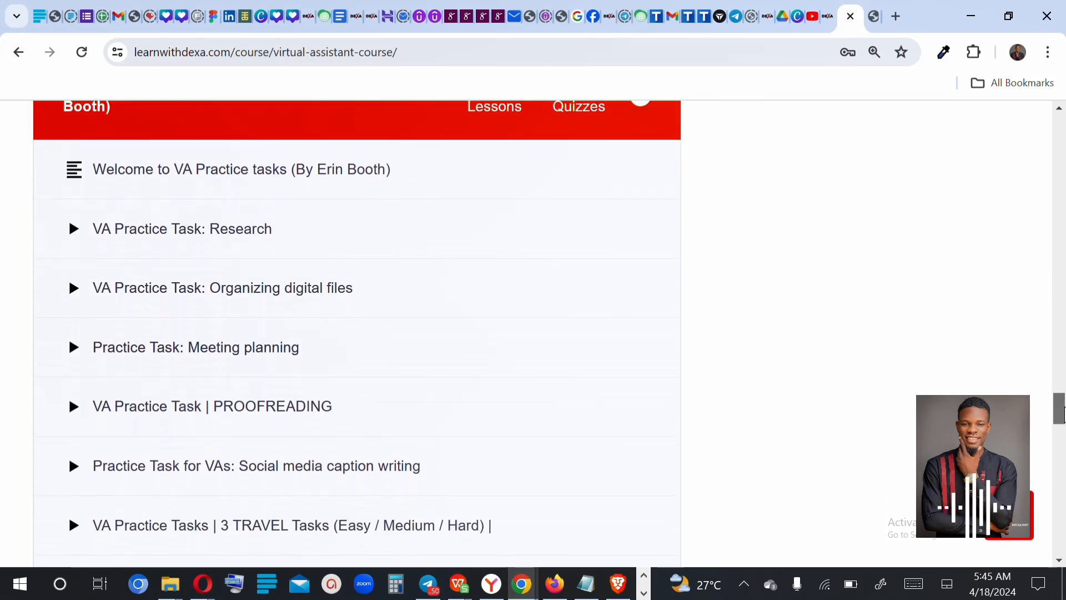
{"action": "scroll", "scroll_direction": "up", "scroll_amount": 3}
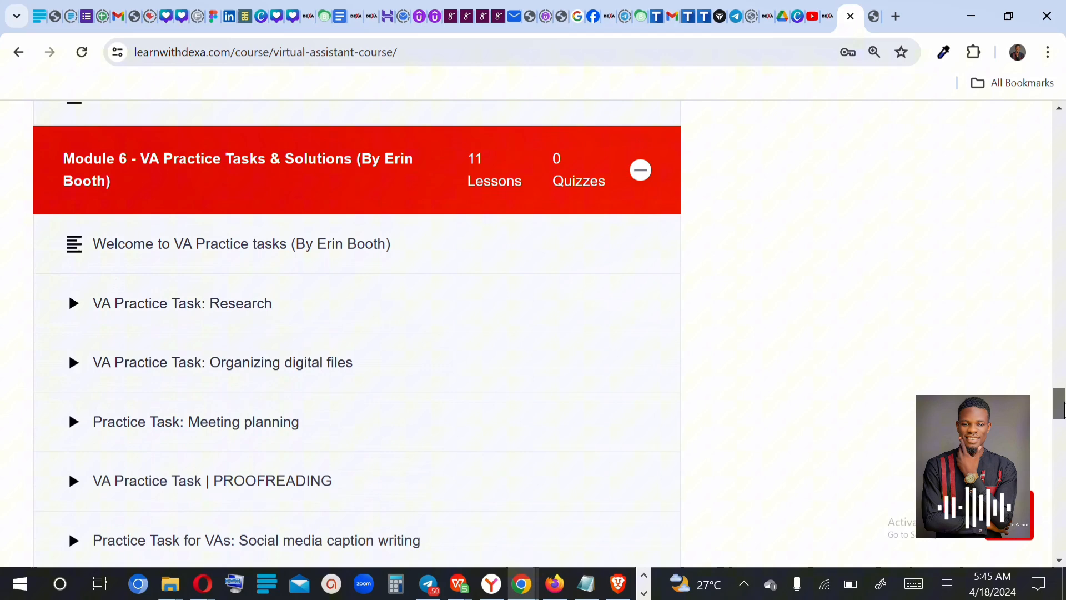
{"action": "scroll", "scroll_direction": "down", "scroll_amount": 3}
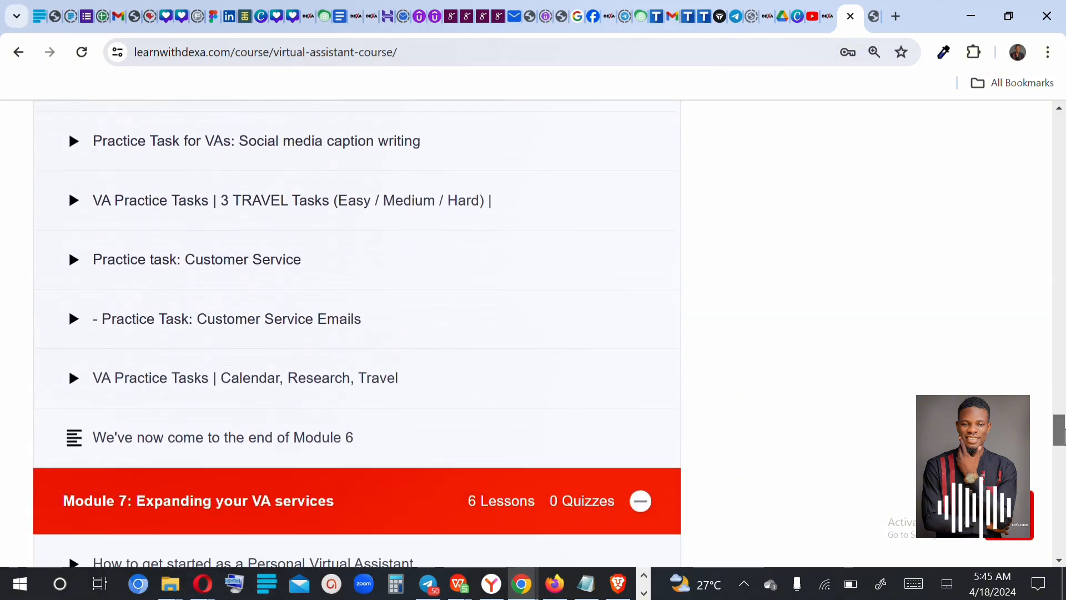
{"action": "scroll", "scroll_direction": "down", "scroll_amount": 3}
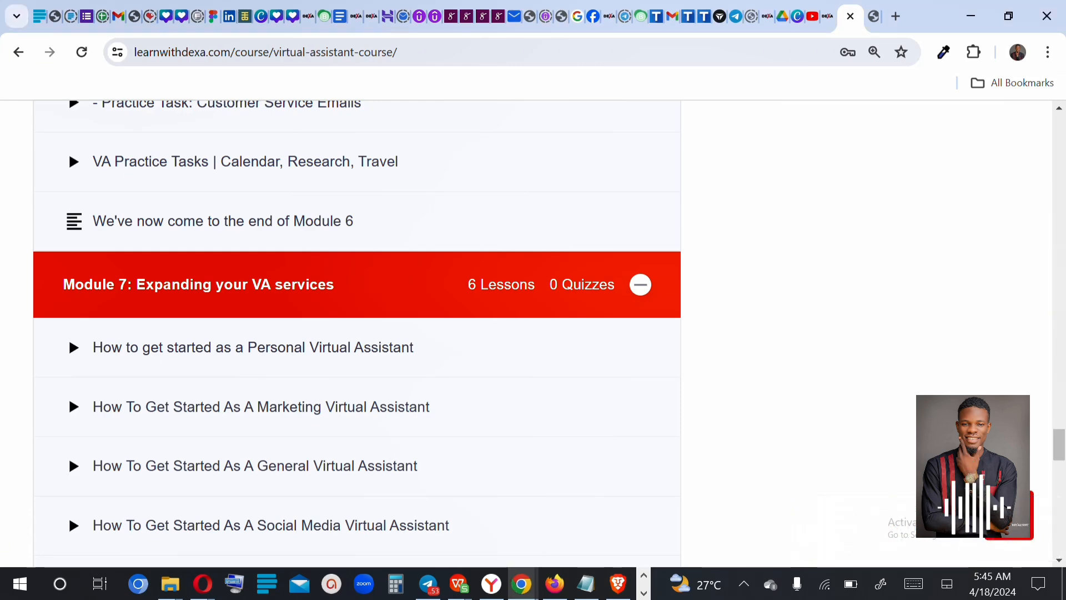
{"action": "mouse_move", "coordinate": [1060, 446]}
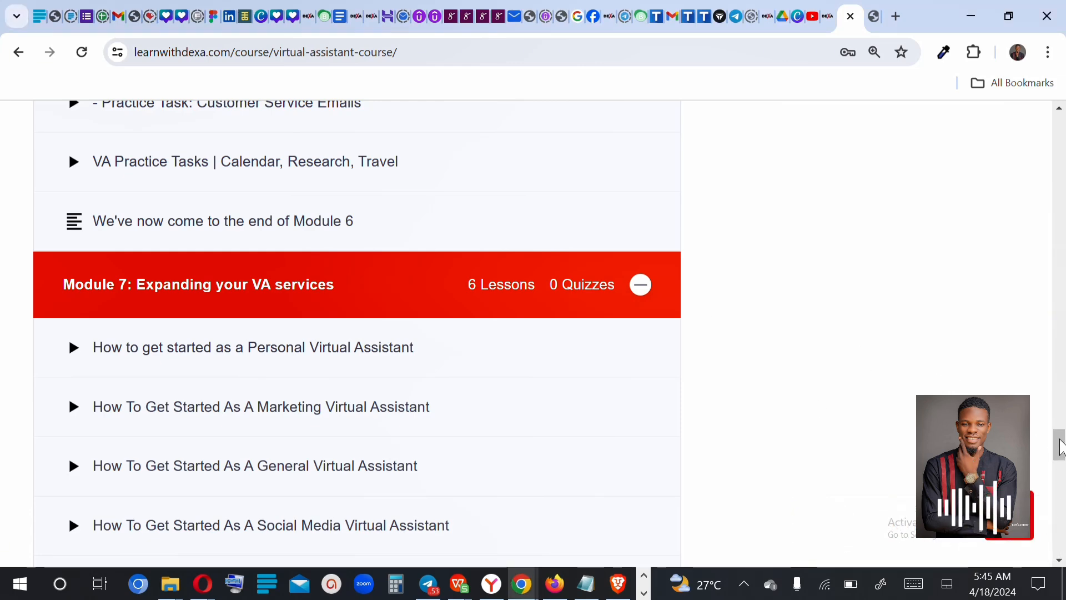
{"action": "scroll", "scroll_direction": "down", "scroll_amount": 3}
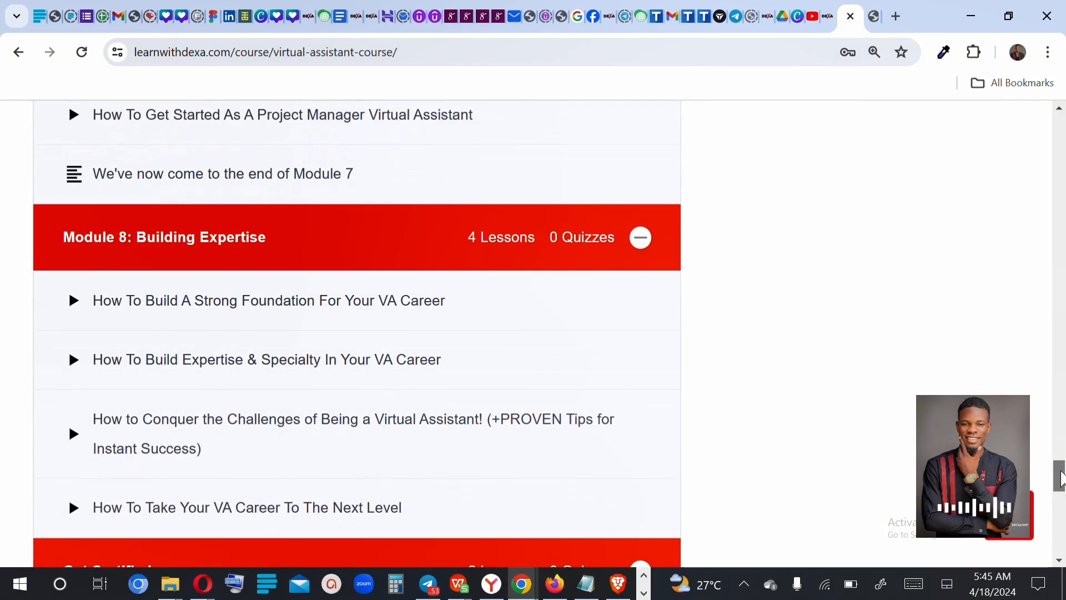
{"action": "scroll", "scroll_direction": "down", "scroll_amount": 3}
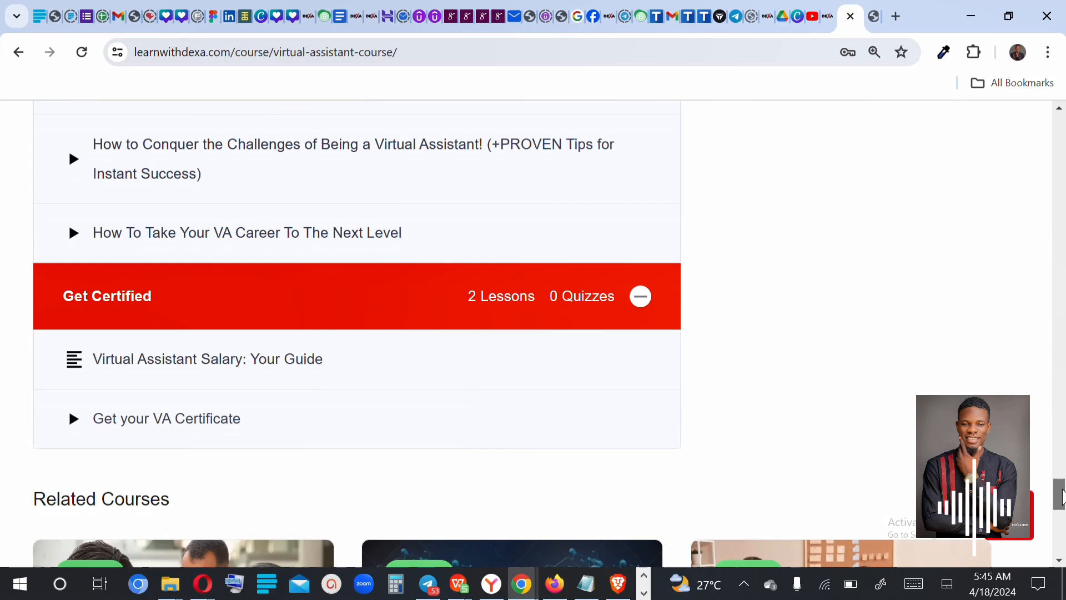
{"action": "scroll", "scroll_direction": "up", "scroll_amount": 3}
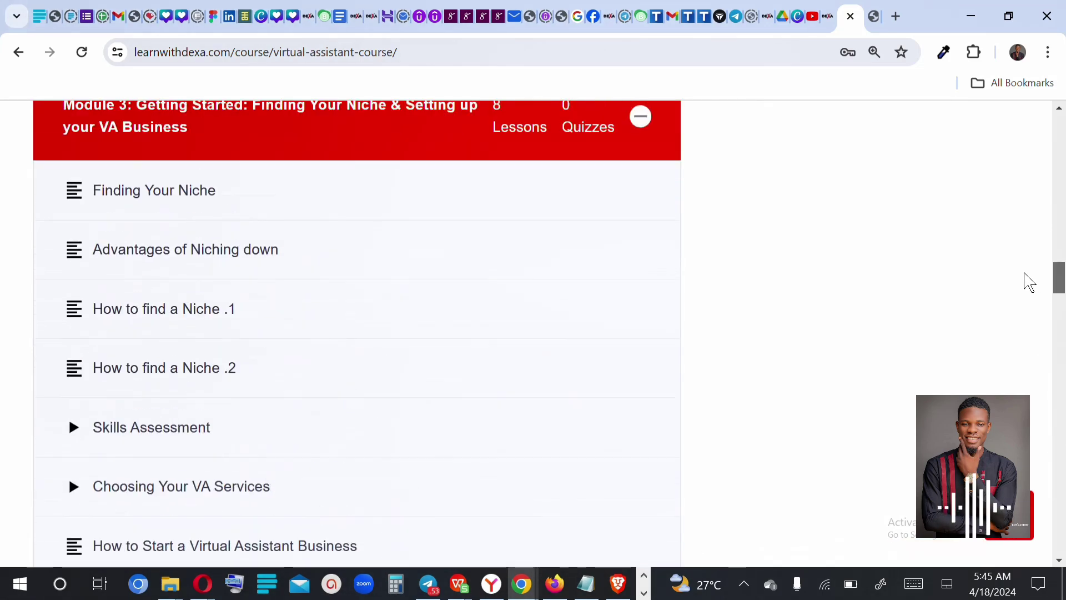
Step: Return to the page top with price and Buy Now, then bring the Overview description into view
{"action": "scroll", "scroll_direction": "up", "scroll_amount": 3}
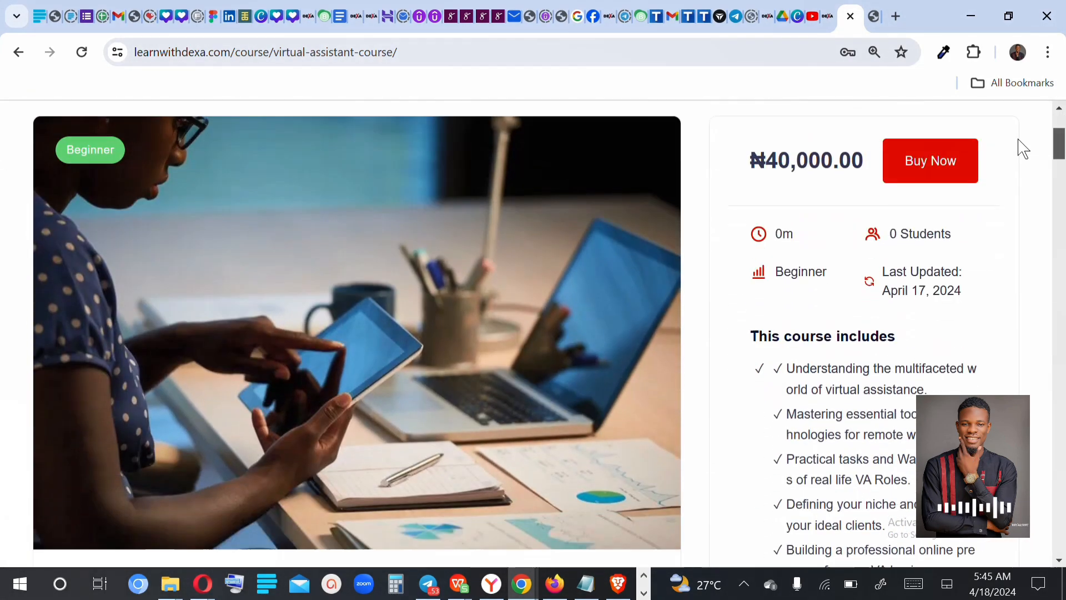
{"action": "scroll", "scroll_direction": "down", "scroll_amount": 3}
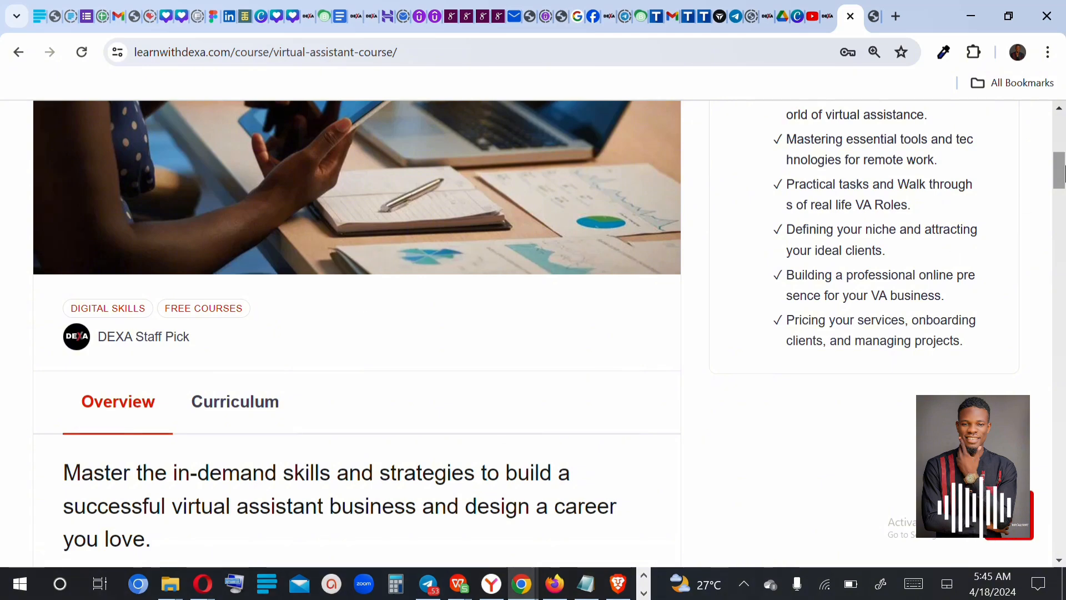
{"action": "scroll", "scroll_direction": "down", "scroll_amount": 3}
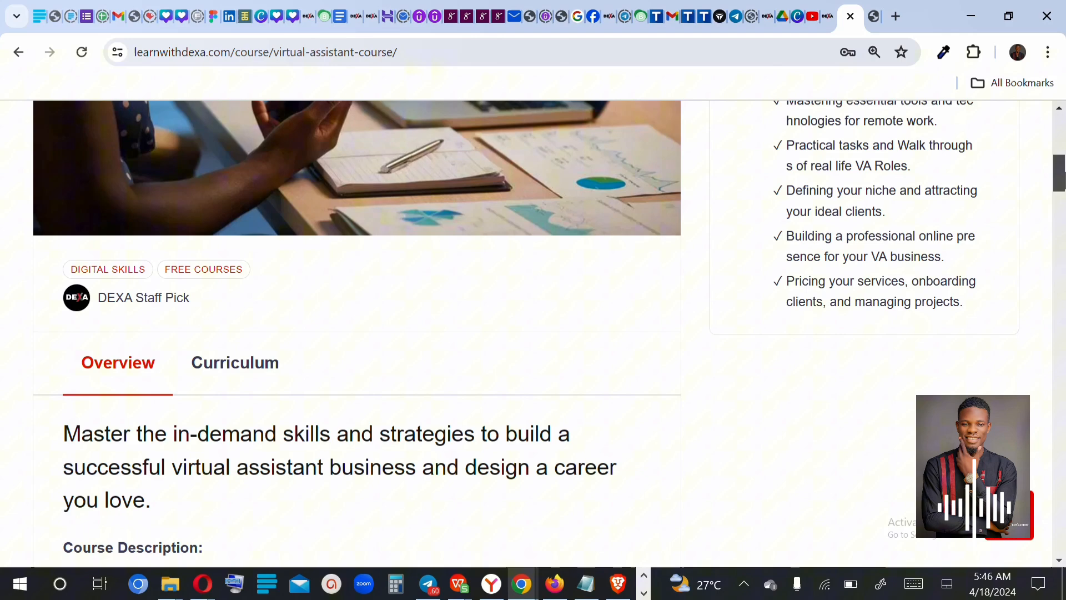
Step: Scroll past Erin Booth's photo and bio to her embedded YouTube introduction video
{"action": "scroll", "scroll_direction": "down", "scroll_amount": 3}
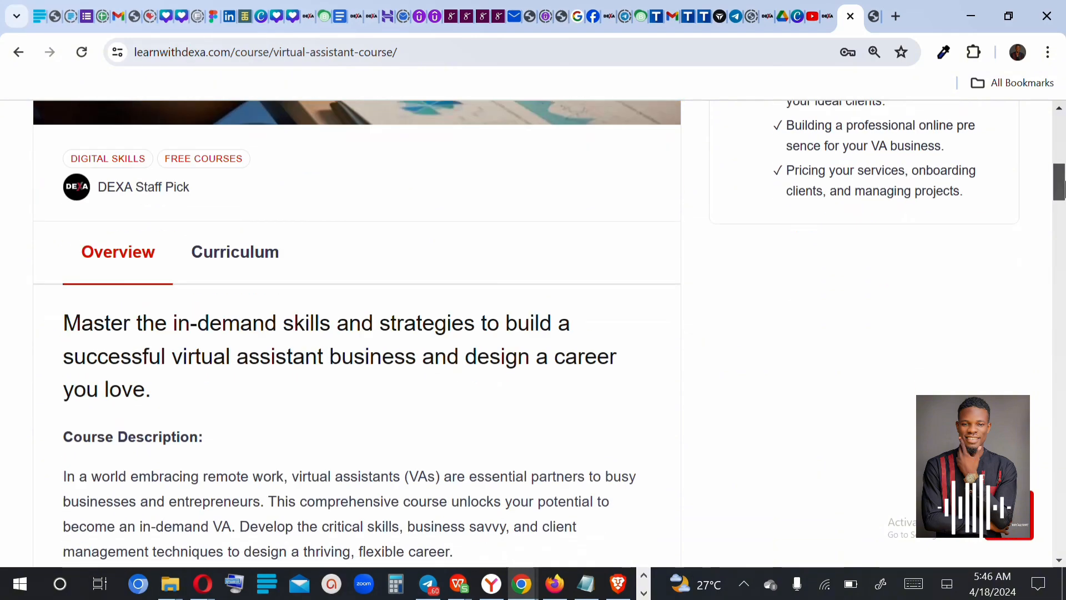
{"action": "scroll", "scroll_direction": "down", "scroll_amount": 3}
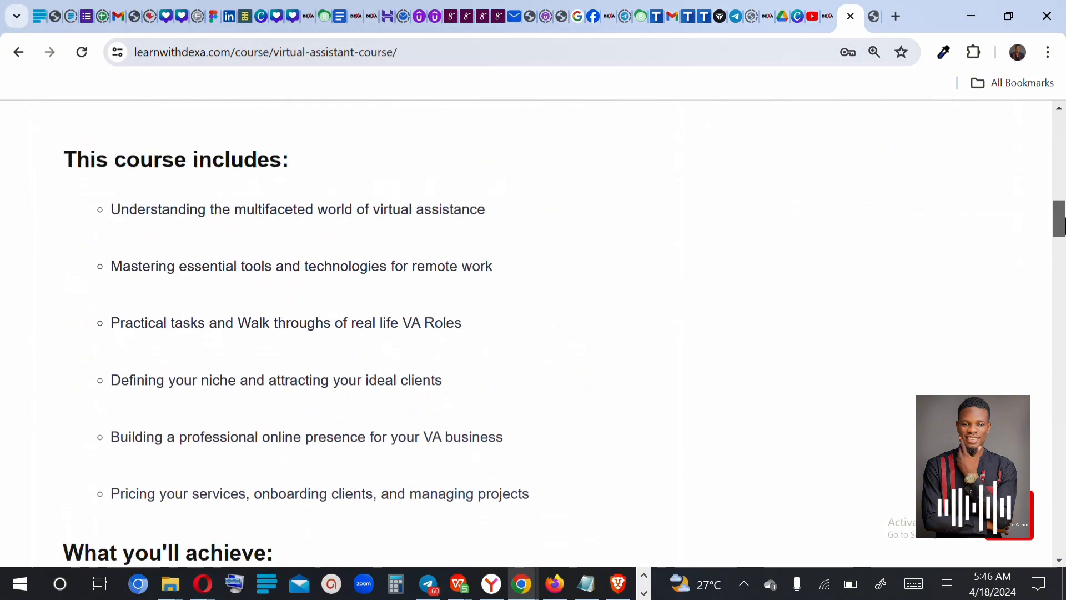
{"action": "scroll", "scroll_direction": "down", "scroll_amount": 3}
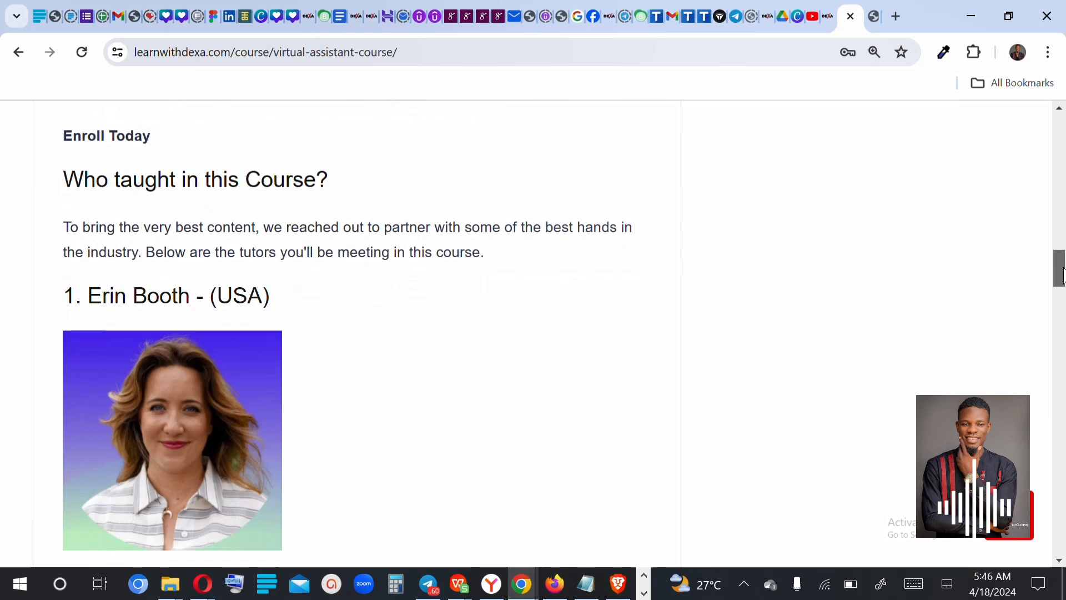
{"action": "scroll", "scroll_direction": "down", "scroll_amount": 3}
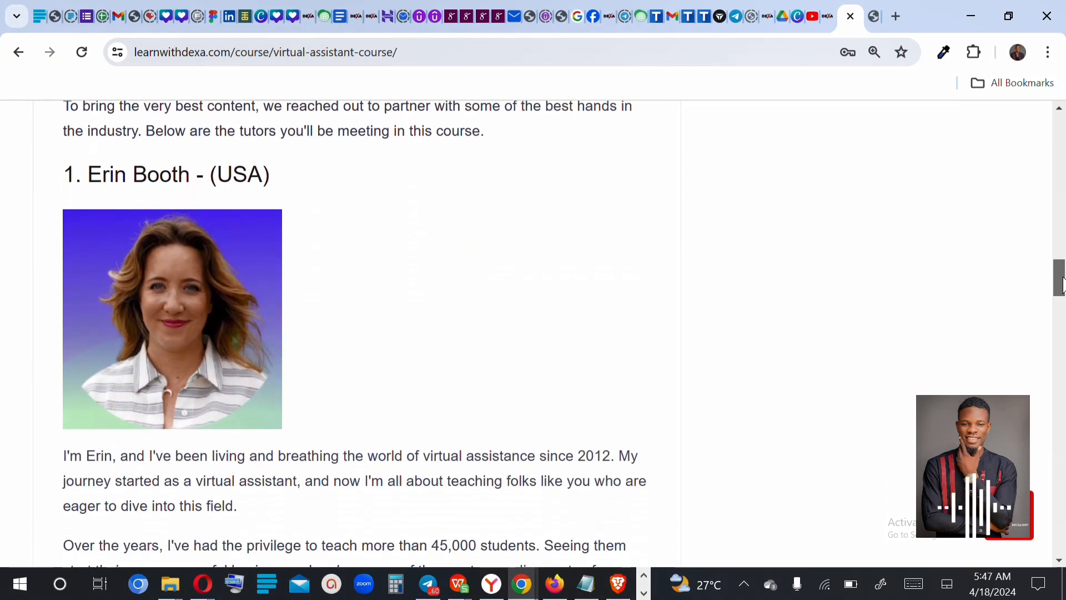
{"action": "scroll", "scroll_direction": "down", "scroll_amount": 3}
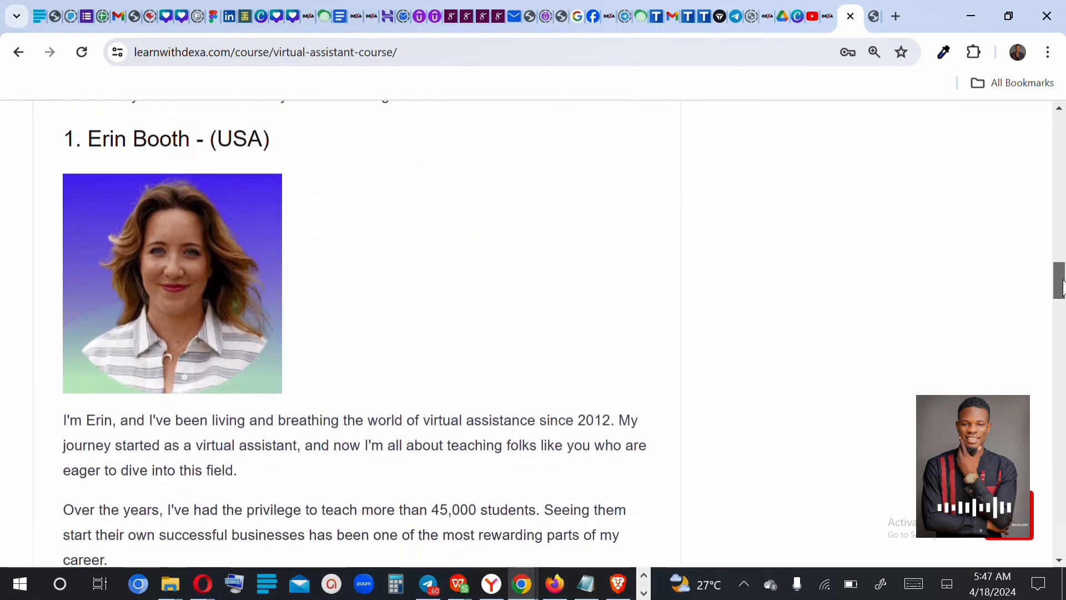
{"action": "scroll", "scroll_direction": "down", "scroll_amount": 3}
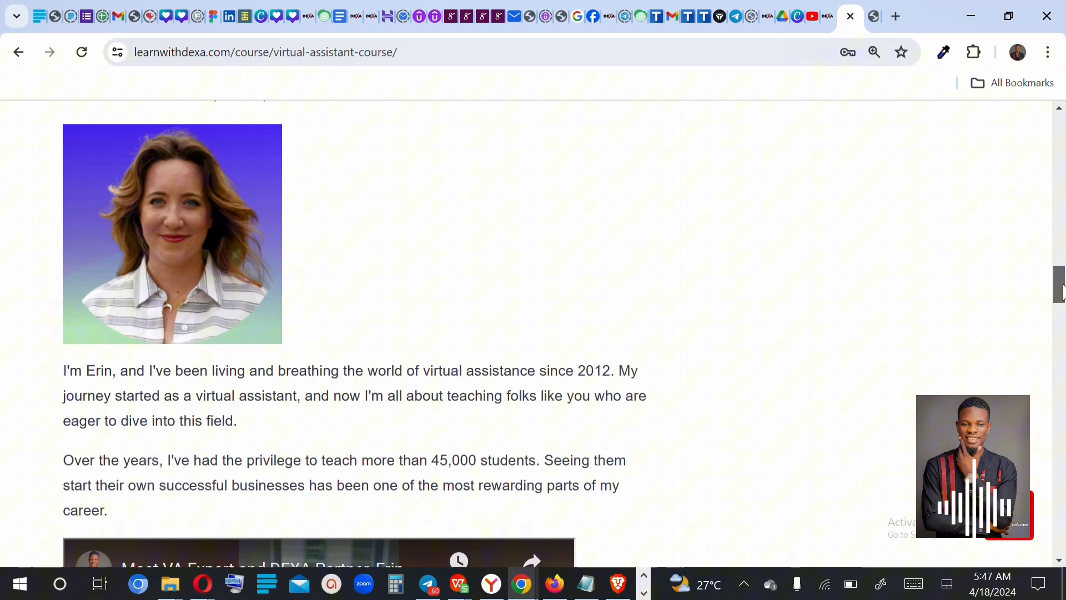
{"action": "scroll", "scroll_direction": "down", "scroll_amount": 3}
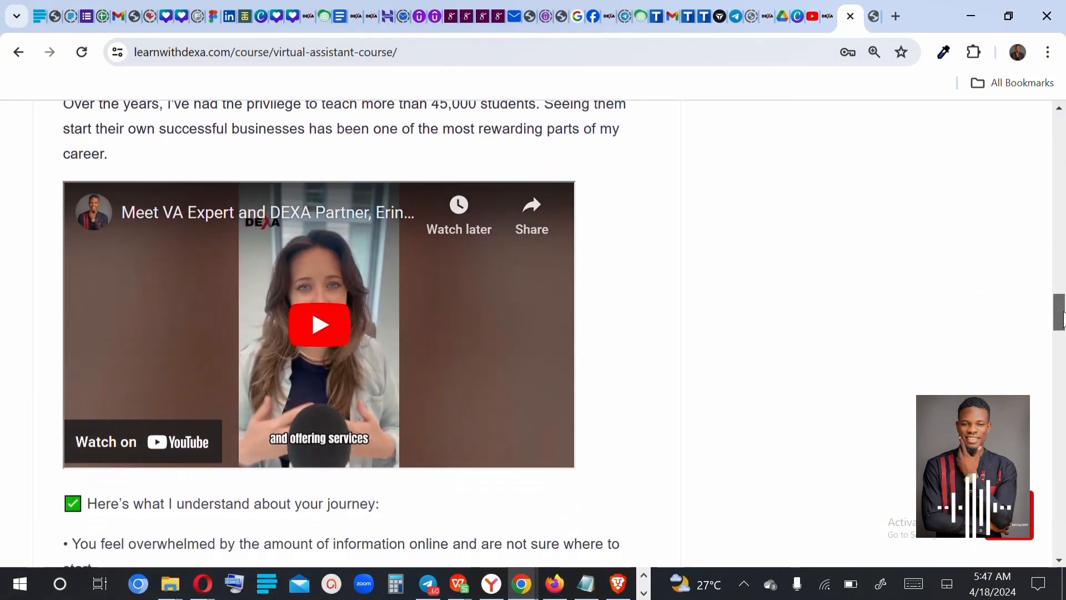
Step: Play Erin Booth's intro video for a few seconds, pausing and resuming it once
{"action": "left_click", "coordinate": [318, 324]}
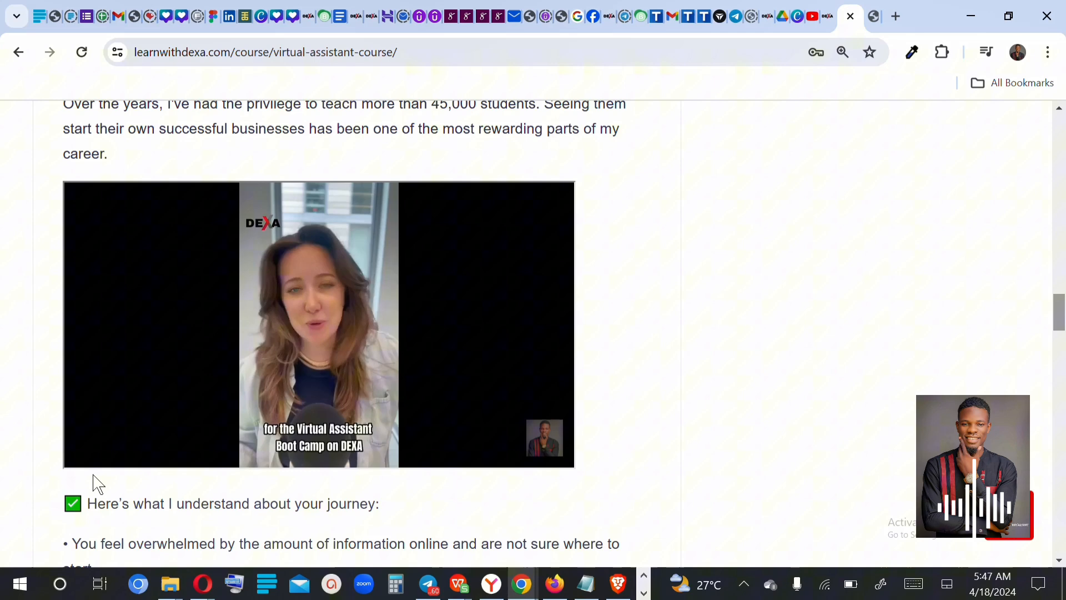
{"action": "left_click", "coordinate": [318, 325]}
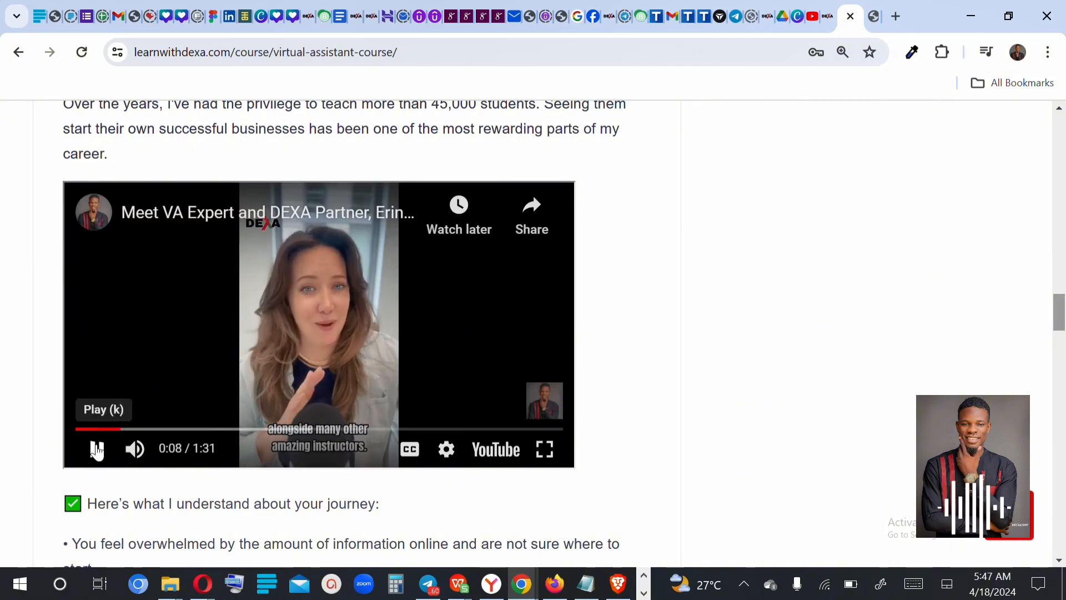
{"action": "left_click", "coordinate": [97, 449]}
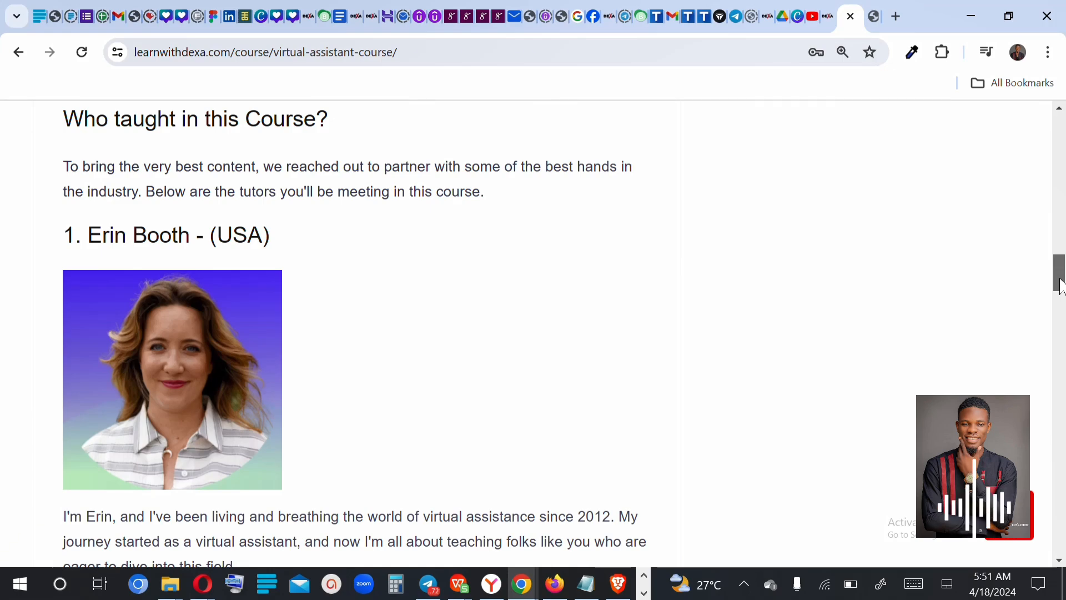
Step: Scroll through Erin Booth's teaching approach and Le-an Lai Lacaba's bio to the course inclusions
{"action": "scroll", "scroll_direction": "down", "scroll_amount": 3}
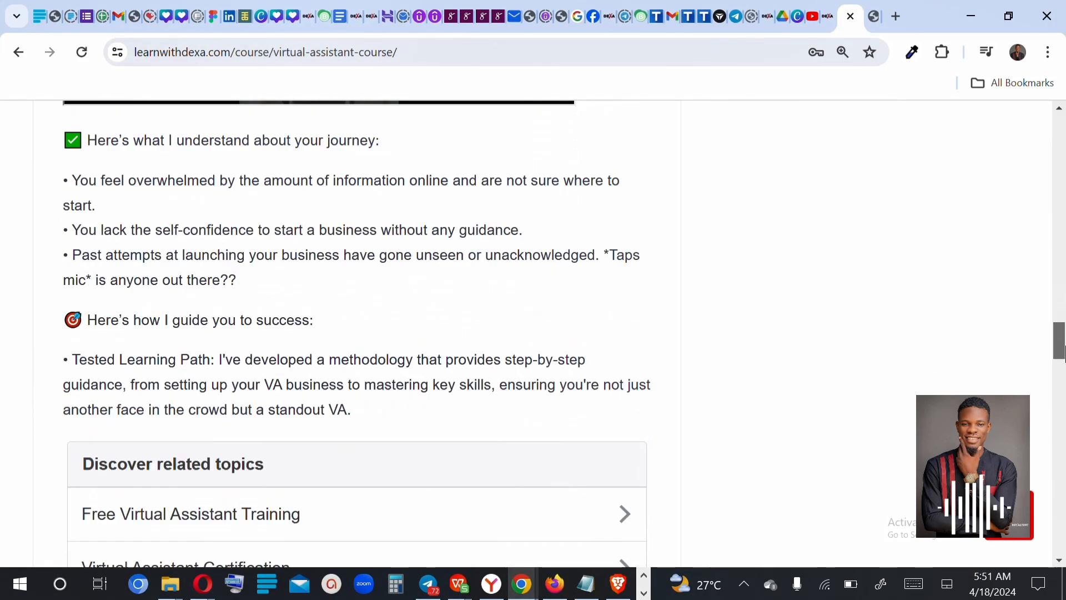
{"action": "scroll", "scroll_direction": "down", "scroll_amount": 3}
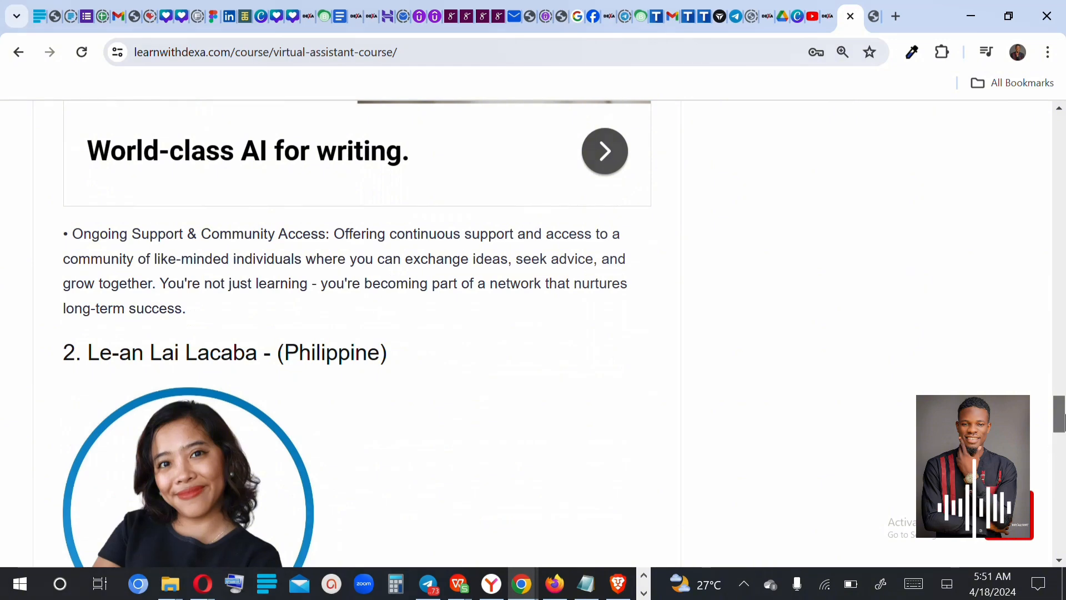
{"action": "scroll", "scroll_direction": "down", "scroll_amount": 3}
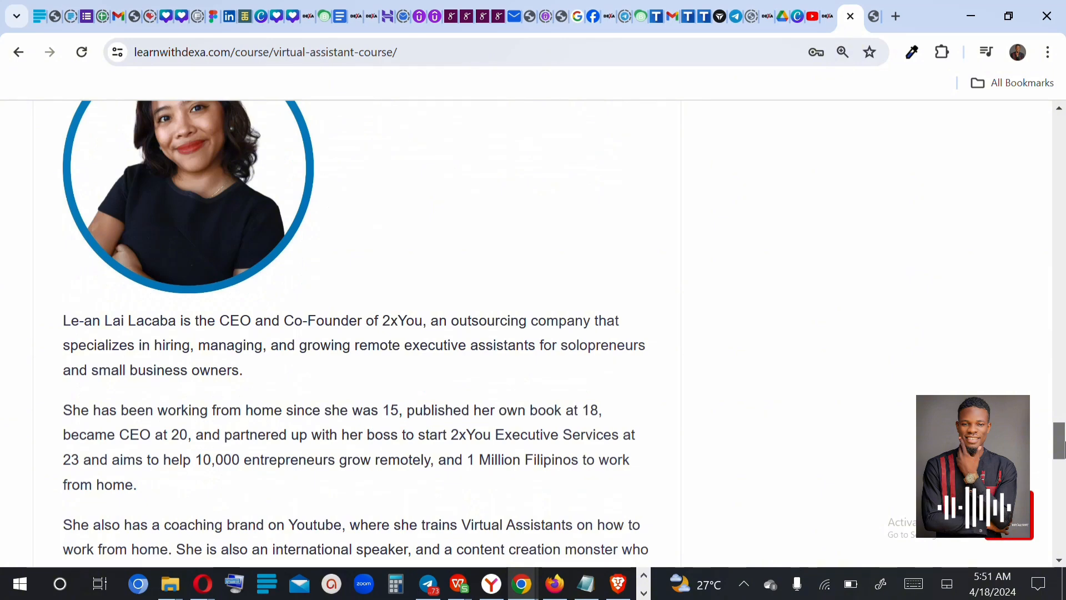
{"action": "scroll", "scroll_direction": "down", "scroll_amount": 3}
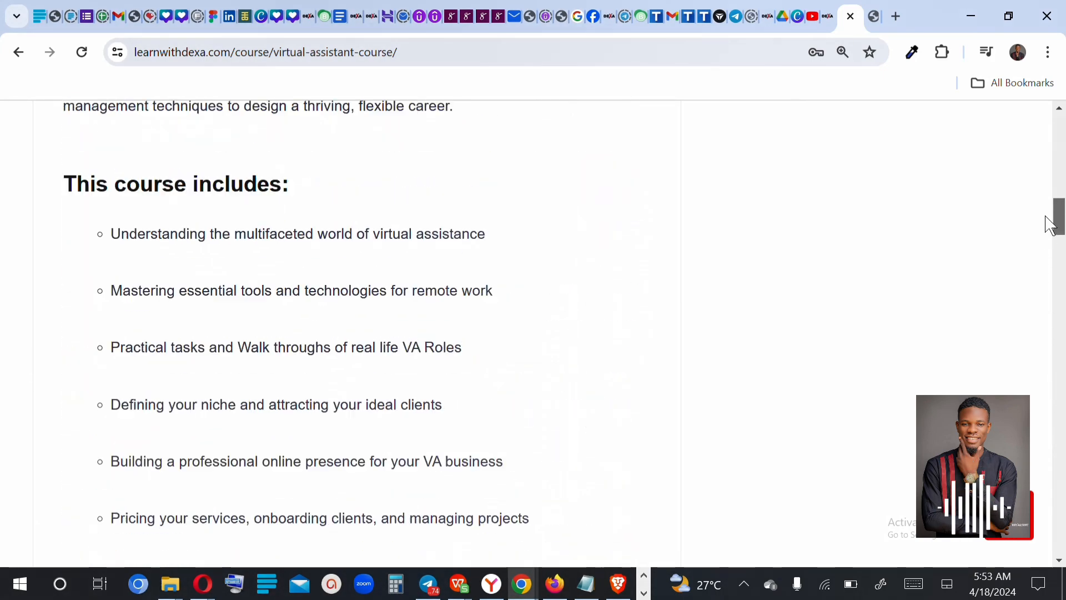
Step: Close the Virtual Assistant course tab, landing on the learnwithdexa.com homepage hero
{"action": "scroll", "scroll_direction": "up", "scroll_amount": 3}
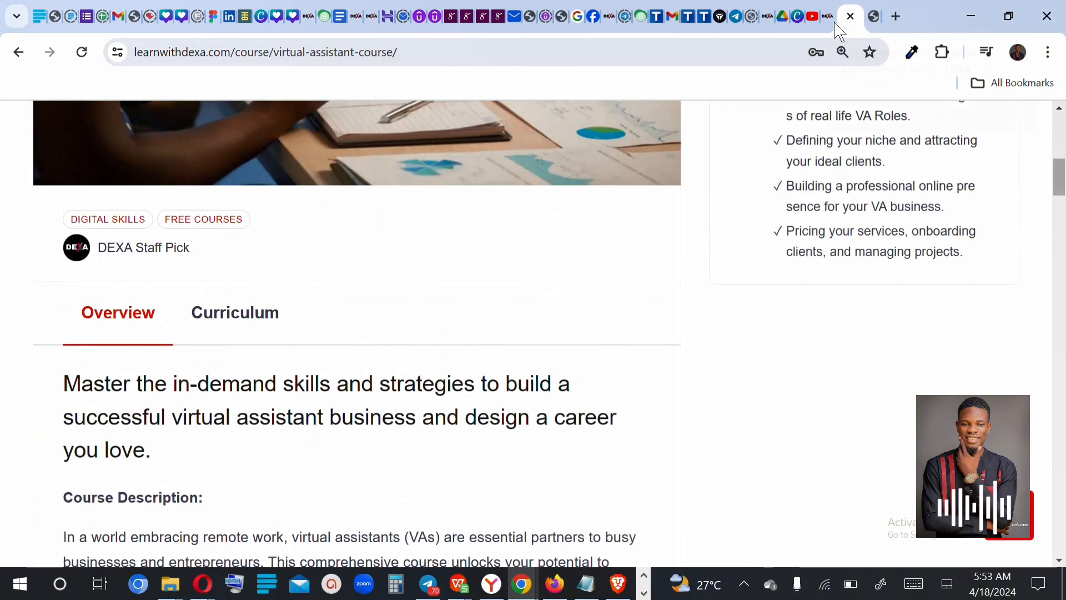
{"action": "left_click", "coordinate": [848, 15]}
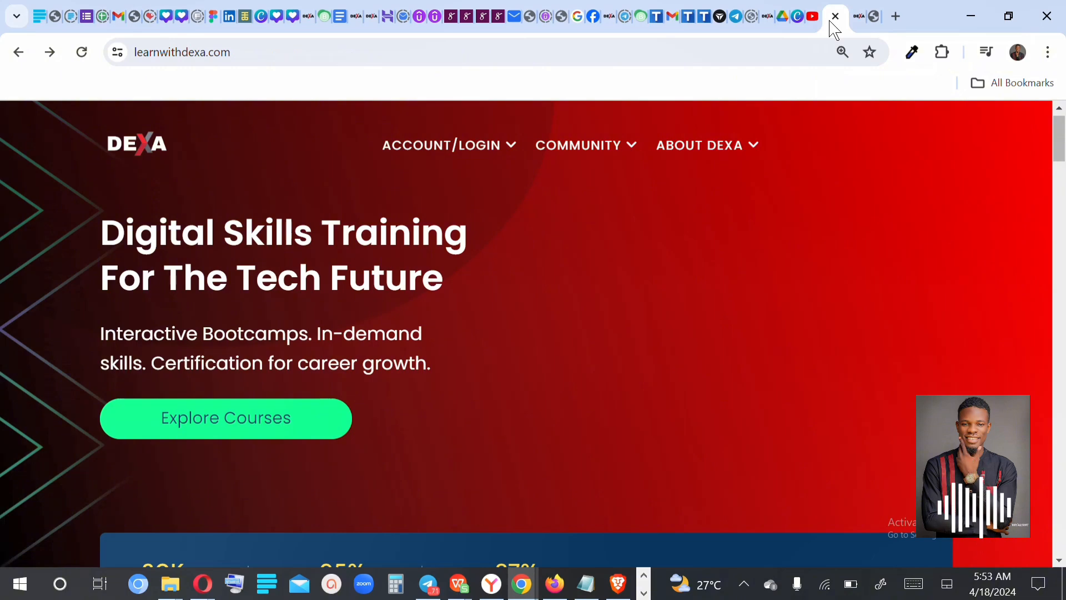
{"action": "mouse_move", "coordinate": [845, 206]}
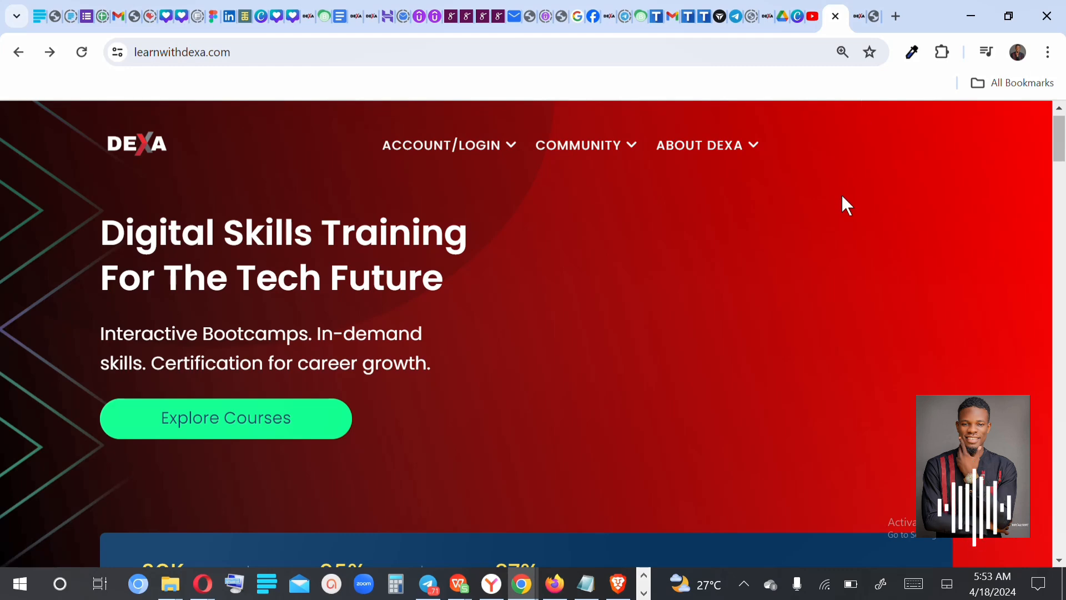
{"action": "scroll", "scroll_direction": "down", "scroll_amount": 3}
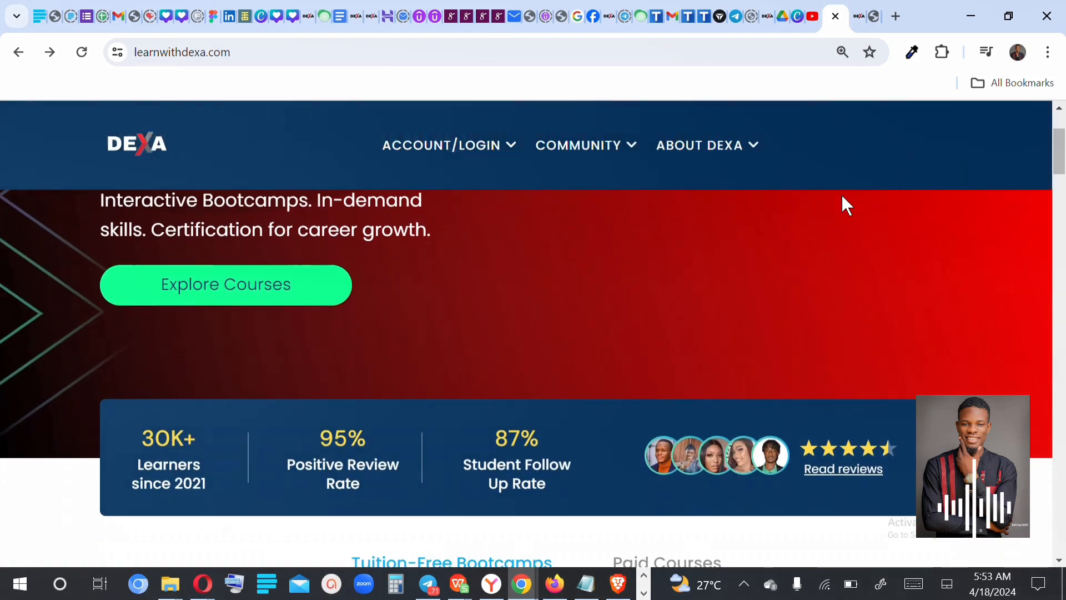
{"action": "scroll", "scroll_direction": "up", "scroll_amount": 3}
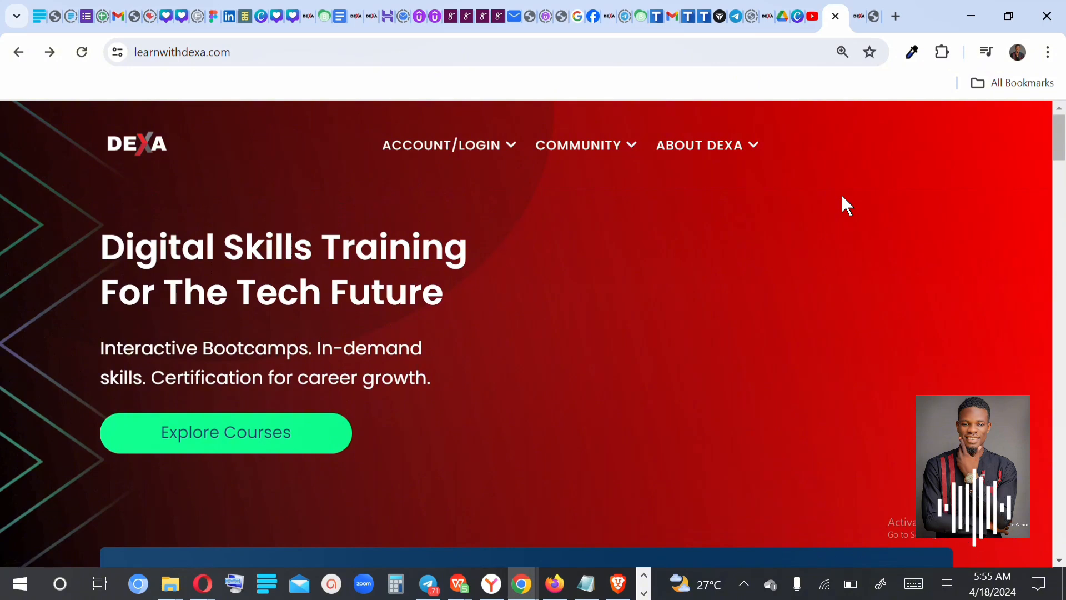
{"action": "mouse_move", "coordinate": [768, 586]}
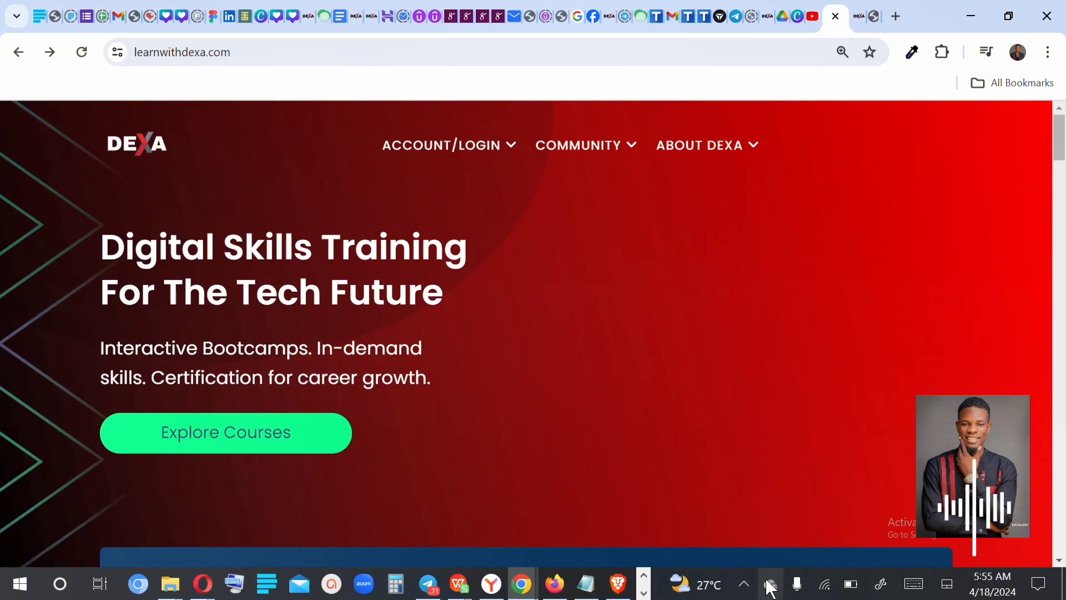